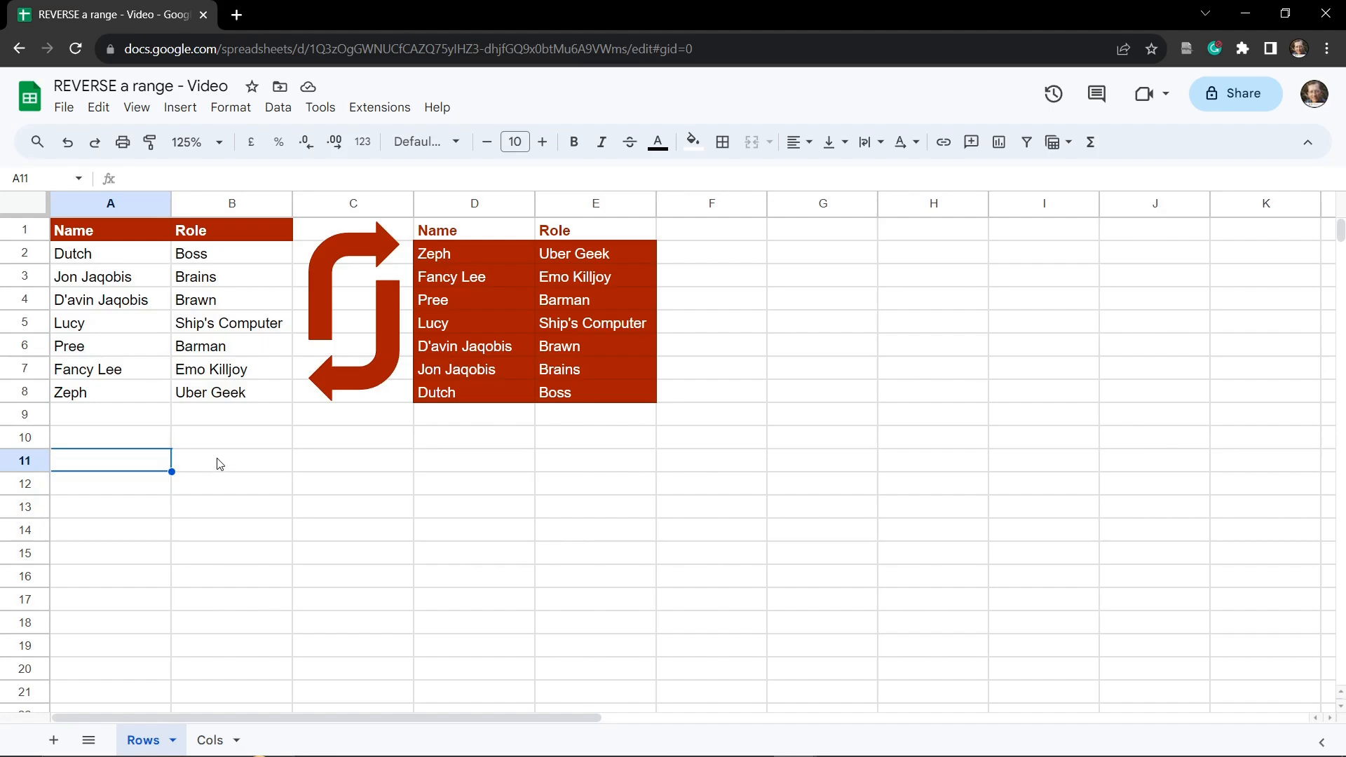
pyautogui.moveTo(128, 264)
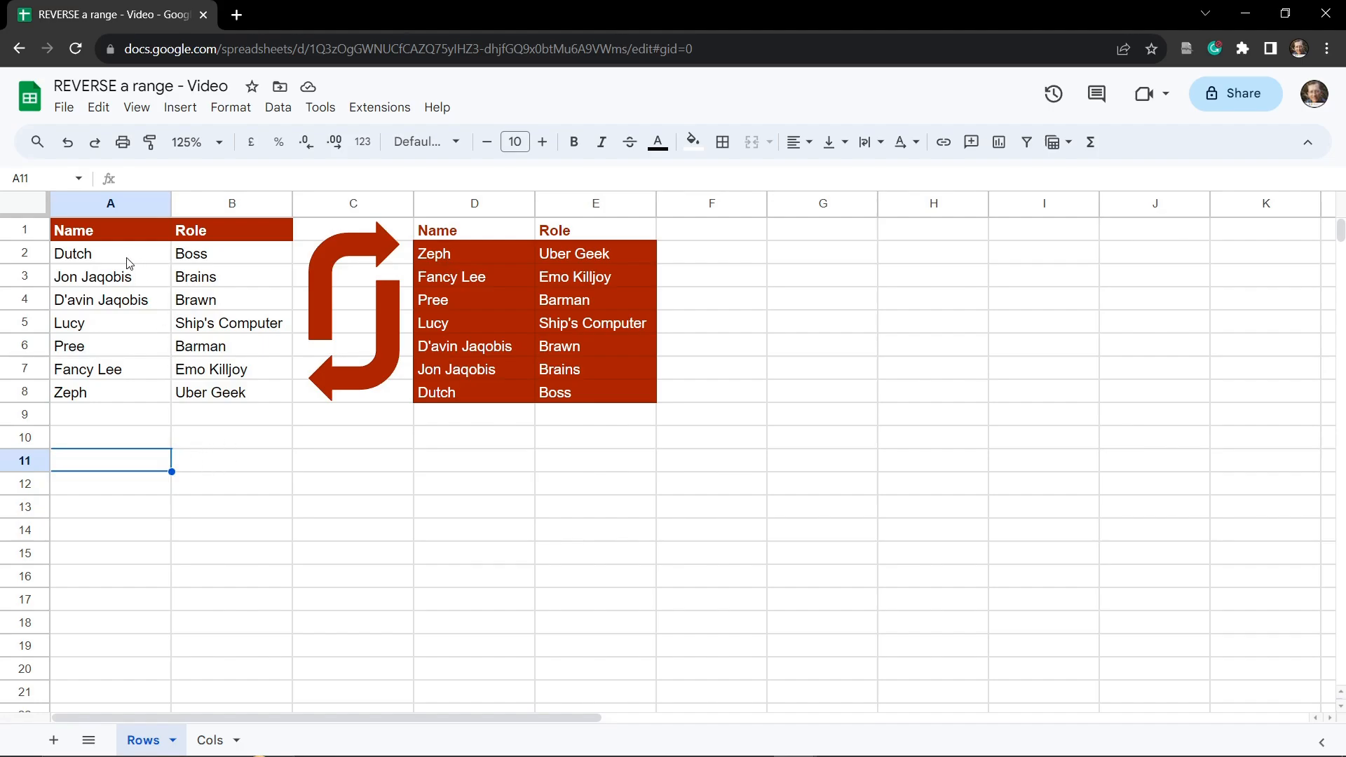
# - Look over the name/role list A2:B8, starting with Dutch, before rebuilding the reversed copy
pyautogui.click(109, 252)
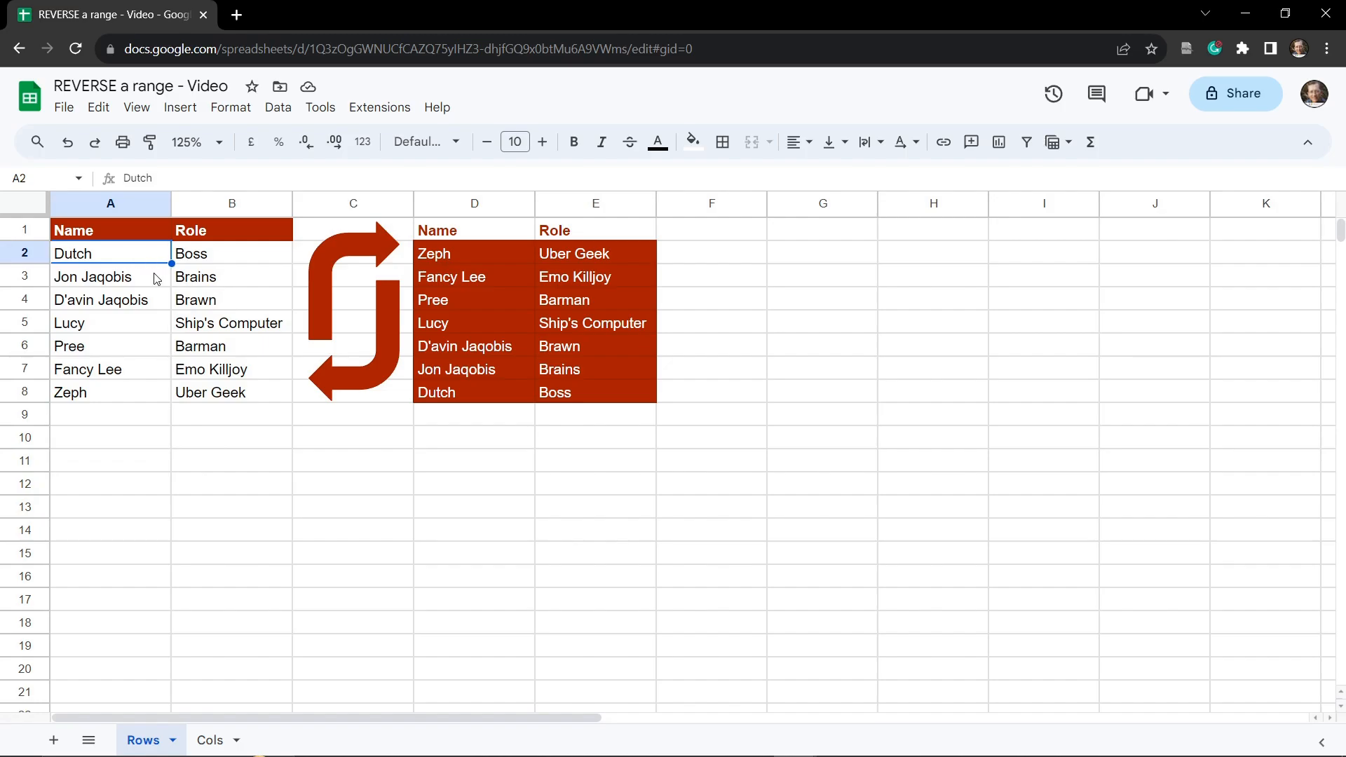
pyautogui.moveTo(96, 387)
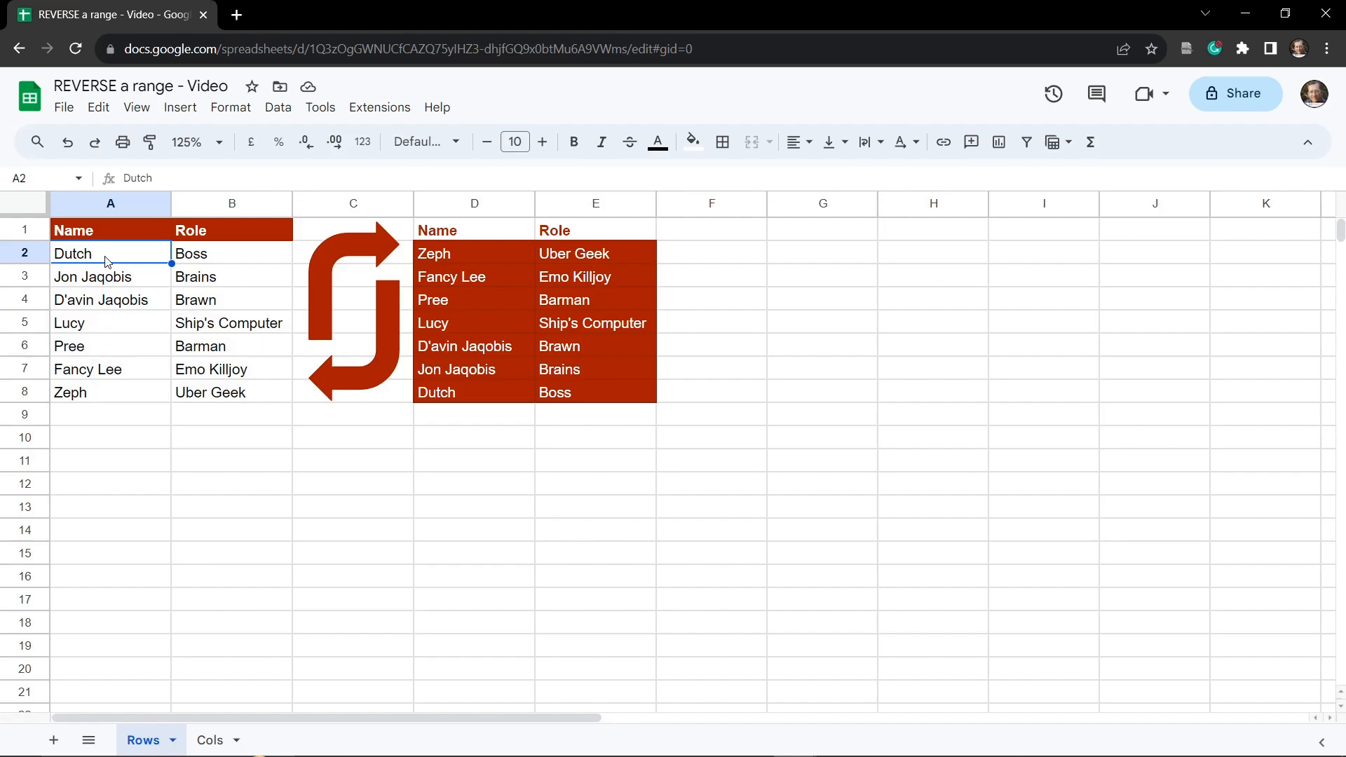
pyautogui.moveTo(158, 471)
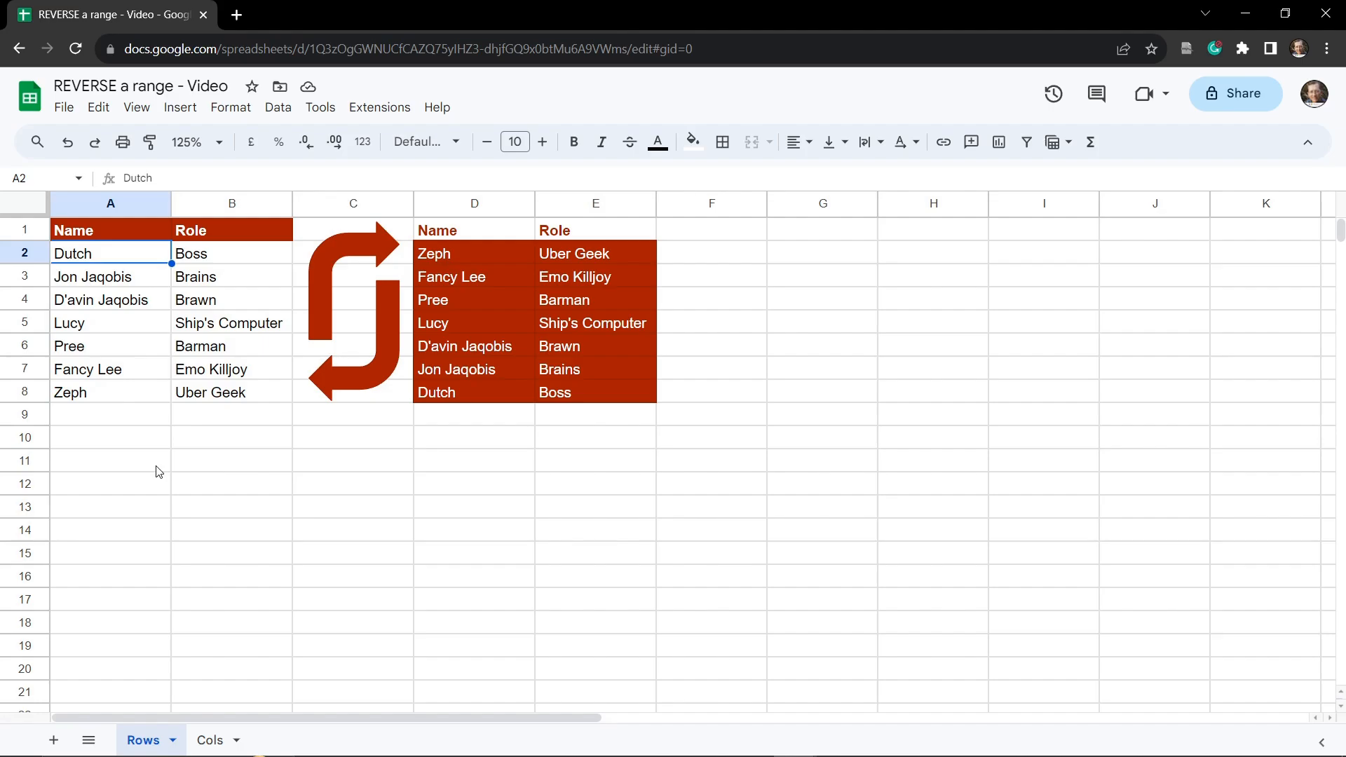
pyautogui.click(231, 484)
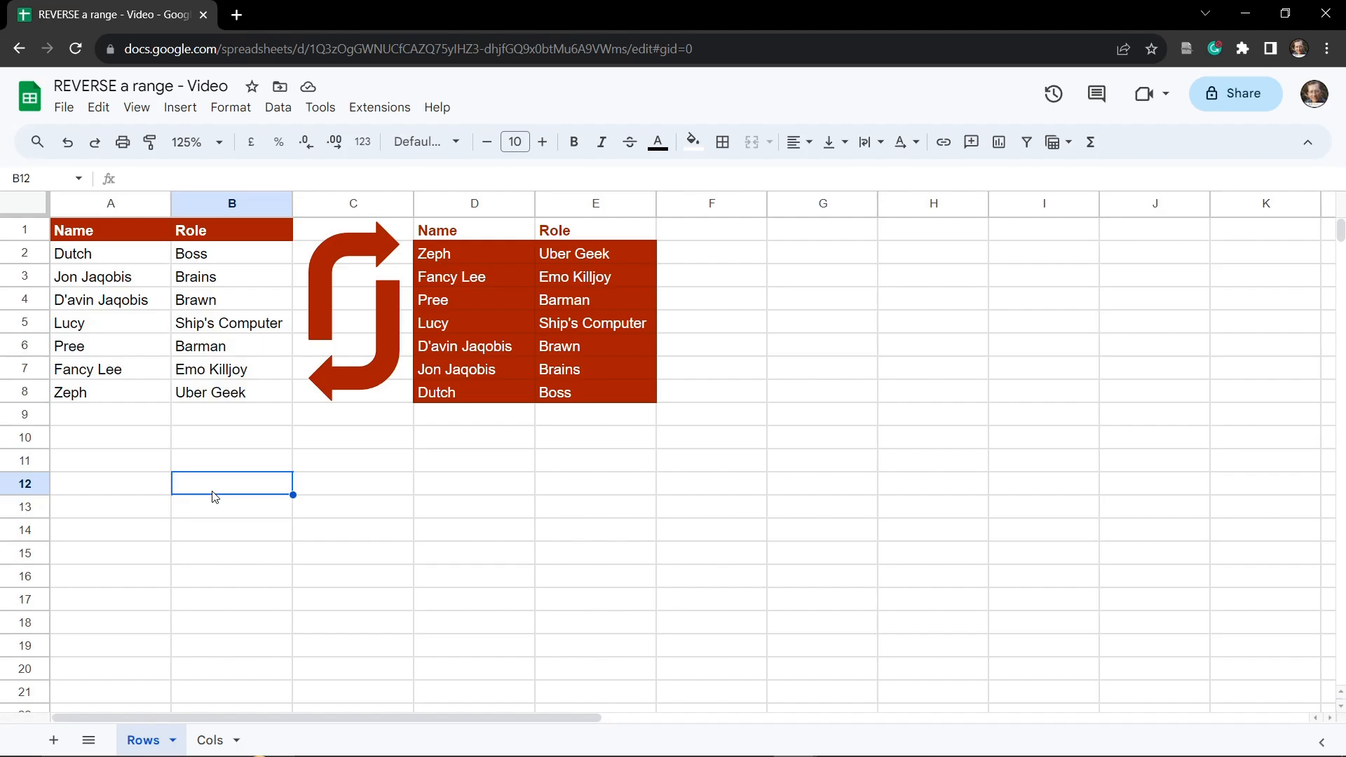
pyautogui.moveTo(338, 506)
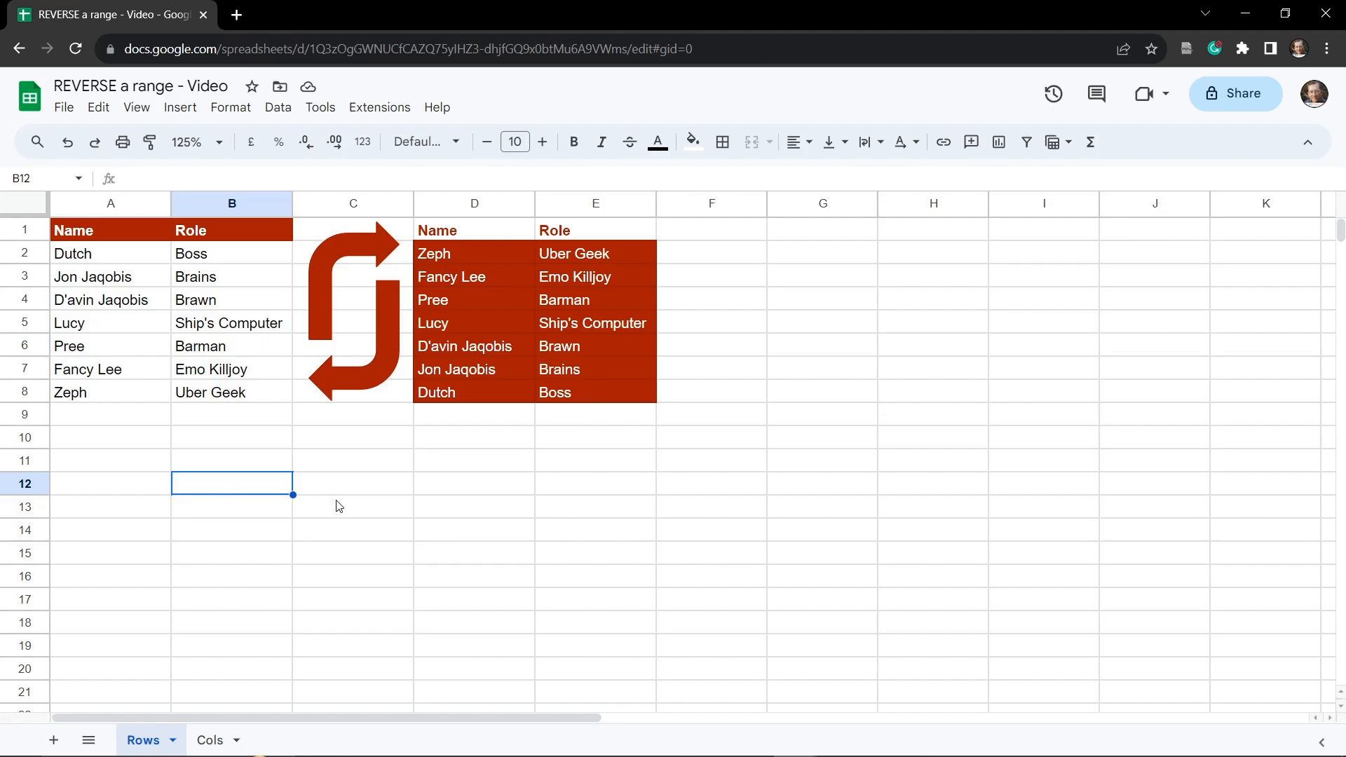
pyautogui.moveTo(603, 468)
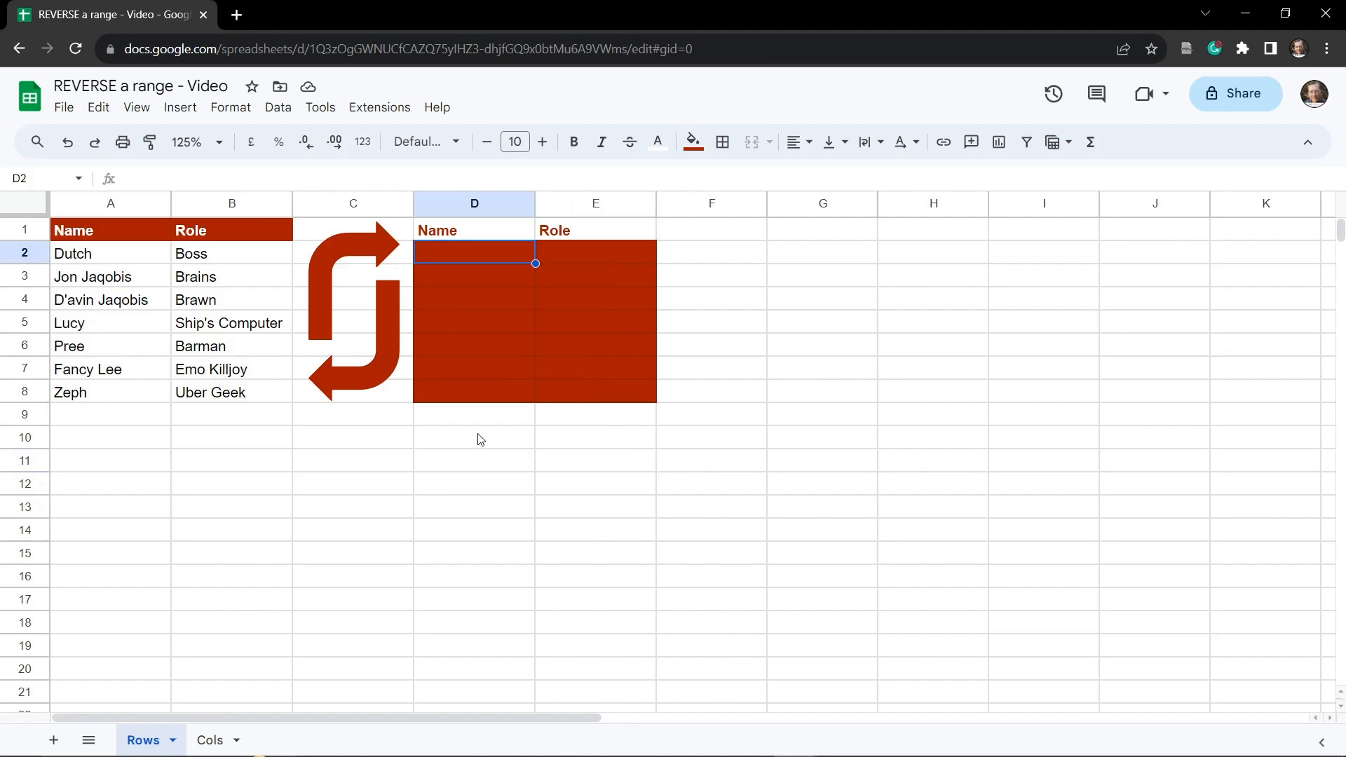
pyautogui.moveTo(482, 464)
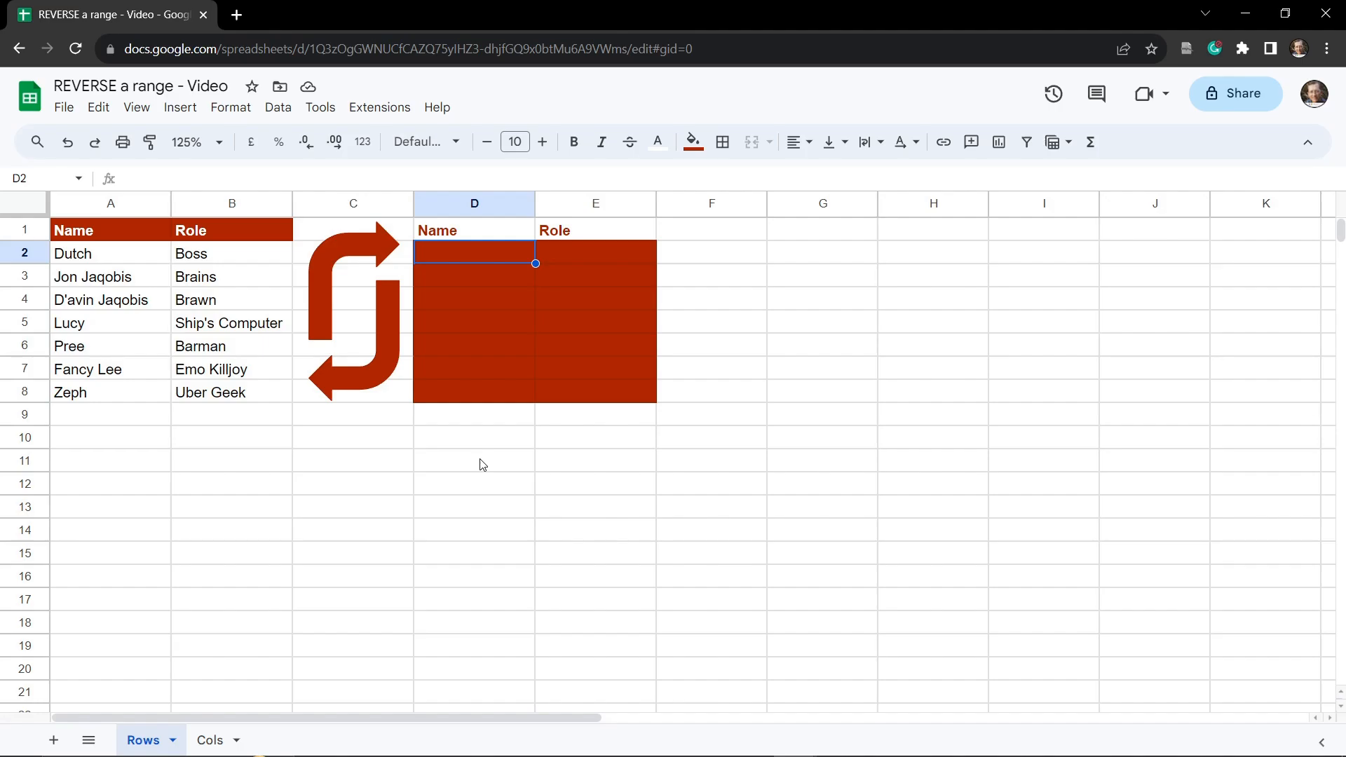
# - Enter =SORT(A2:B8, ROW(A2:B8), FALSE) in D2 so D2:E8 lists the names and roles reversed
pyautogui.write('=')
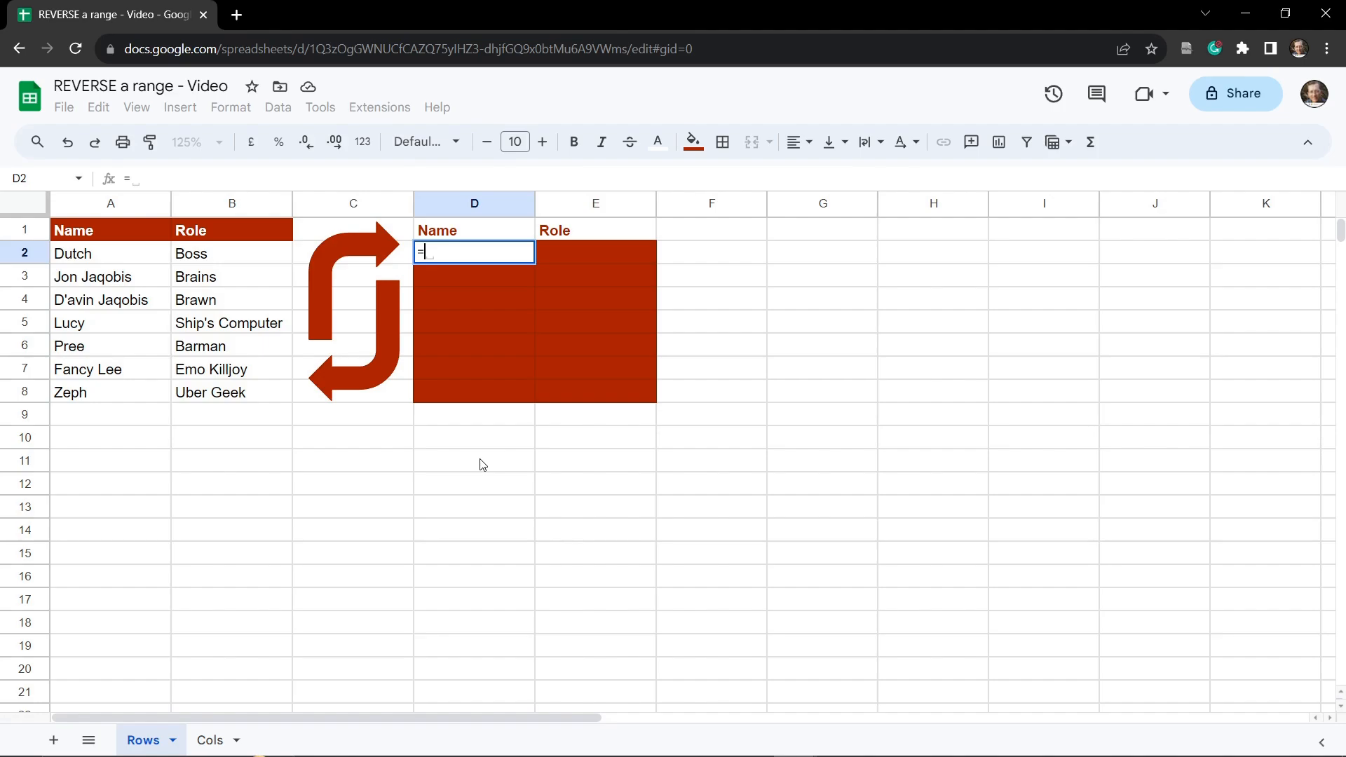
pyautogui.write('SORT(')
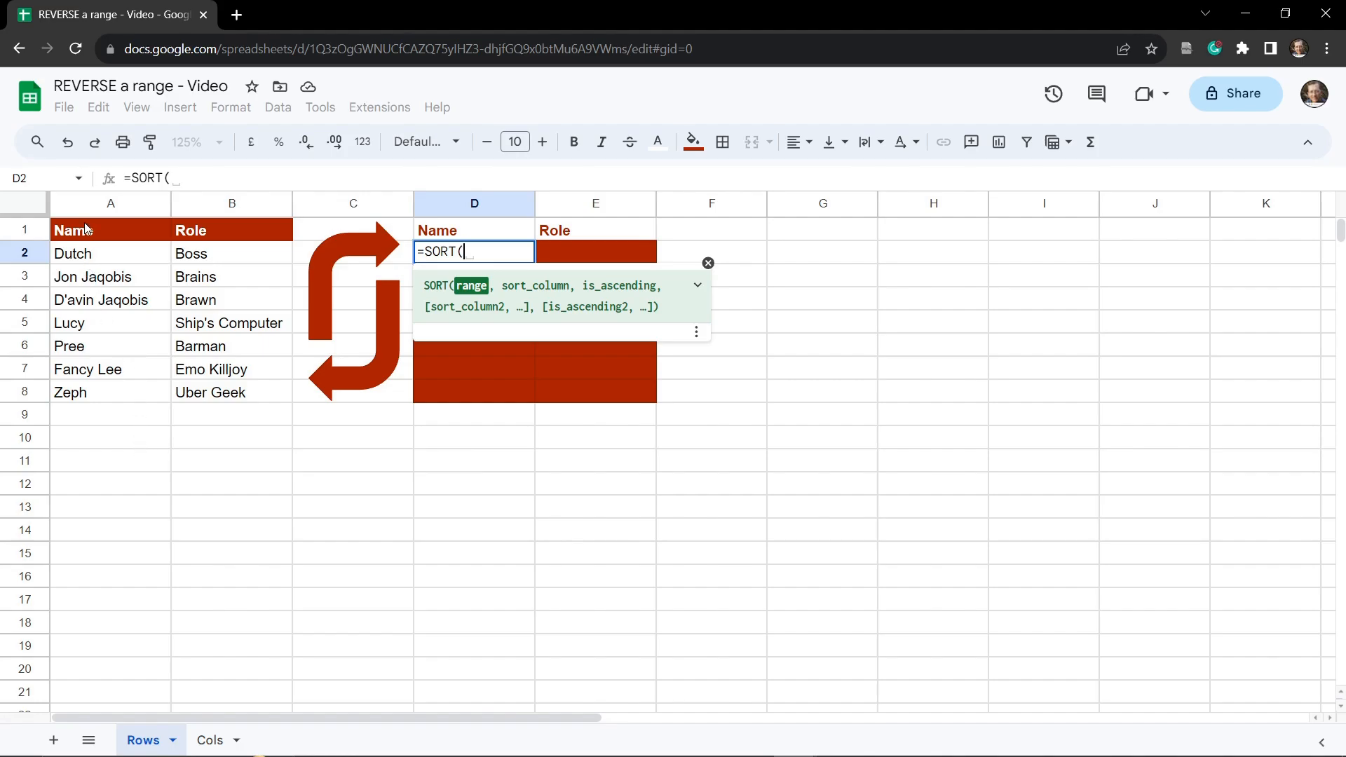
pyautogui.moveTo(85, 254); pyautogui.dragTo(206, 352)
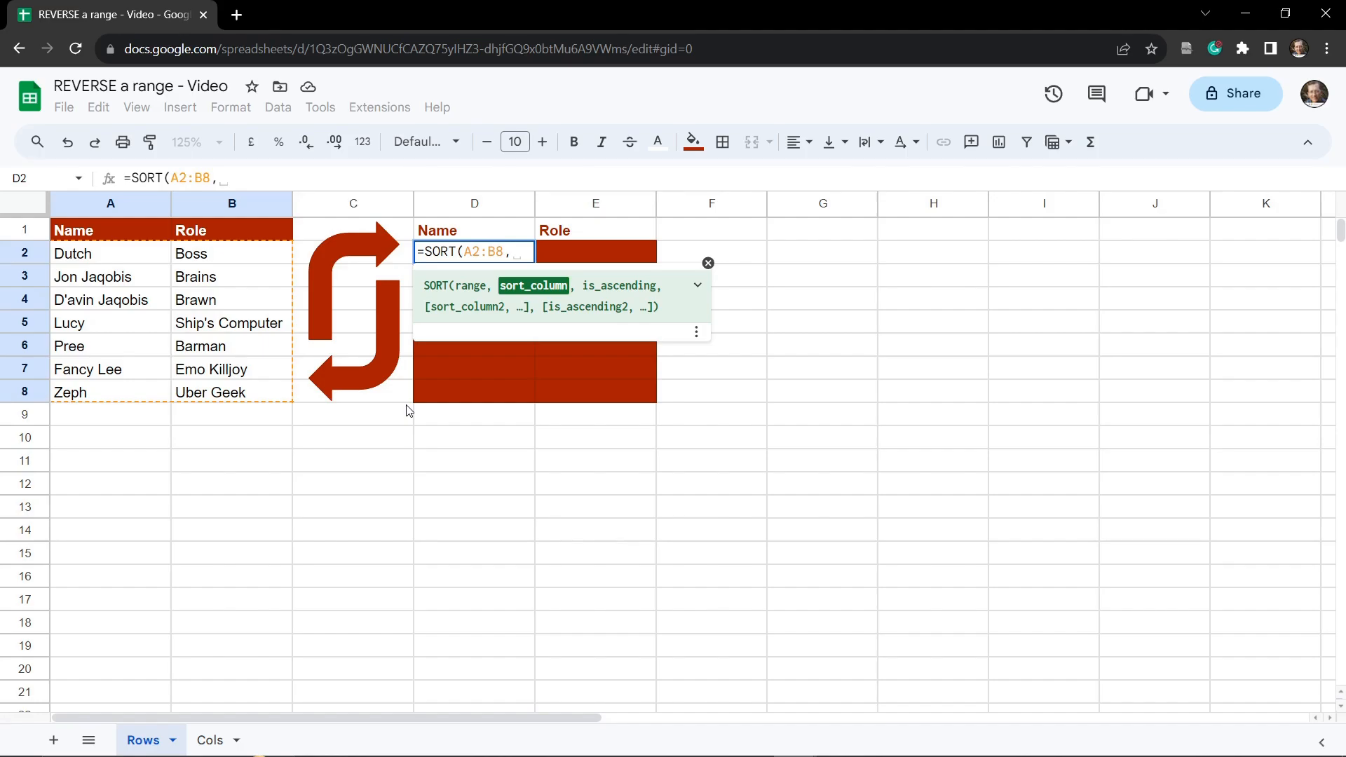
pyautogui.write('RO')
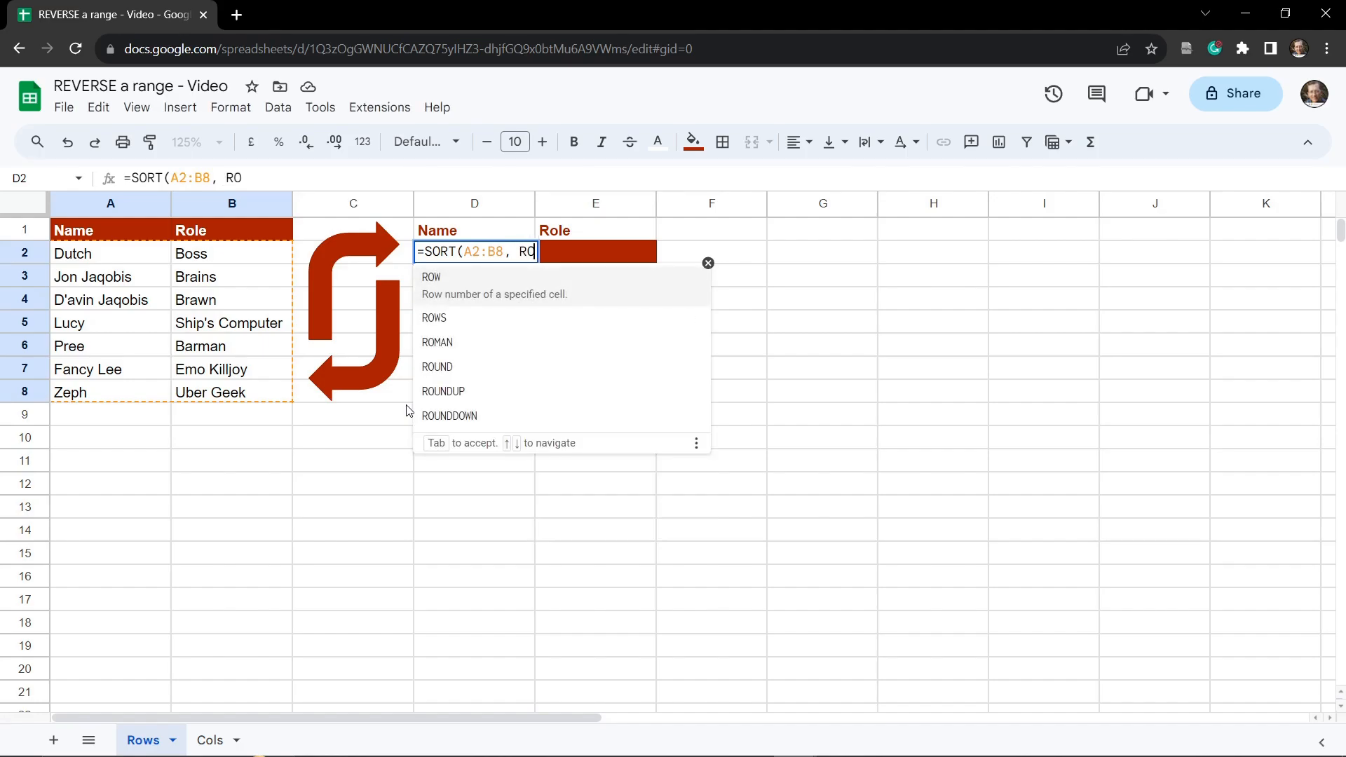
pyautogui.write('W')
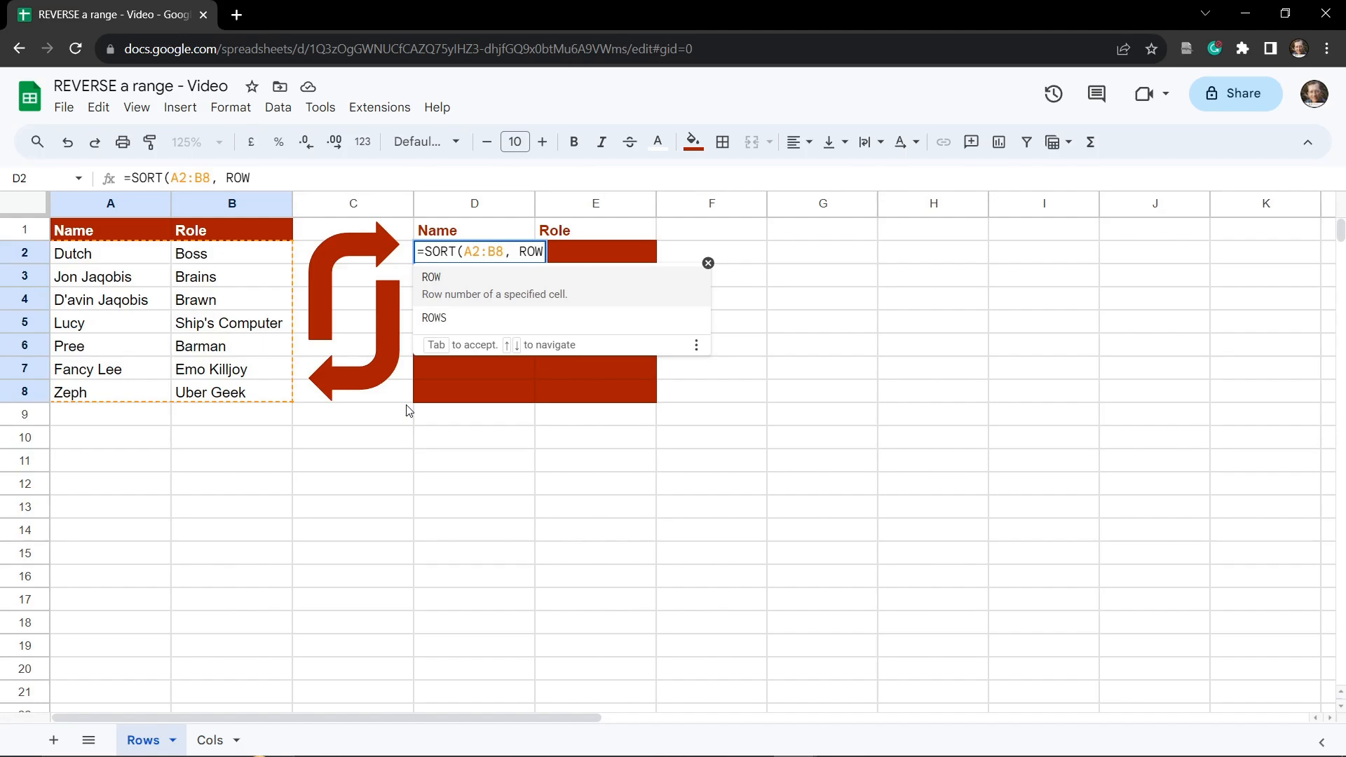
pyautogui.write('(')
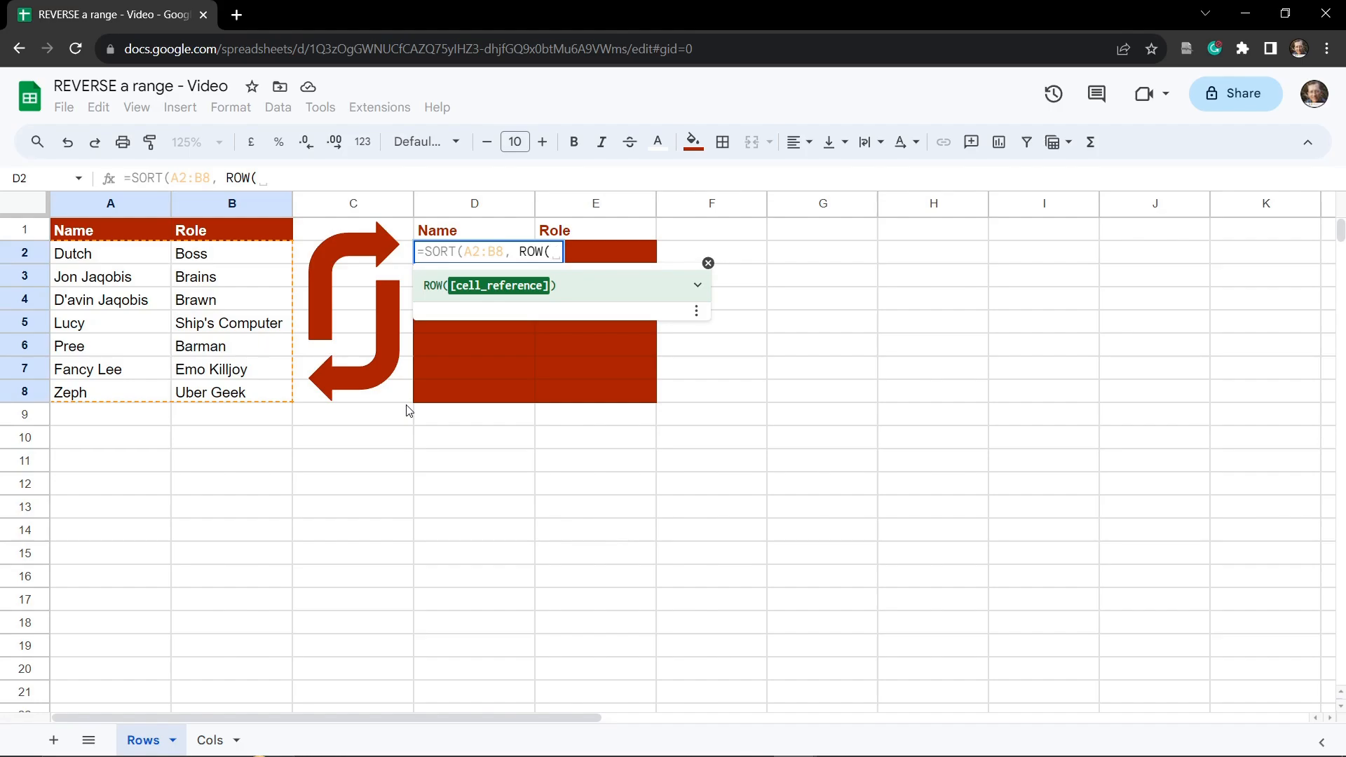
pyautogui.moveTo(90, 359)
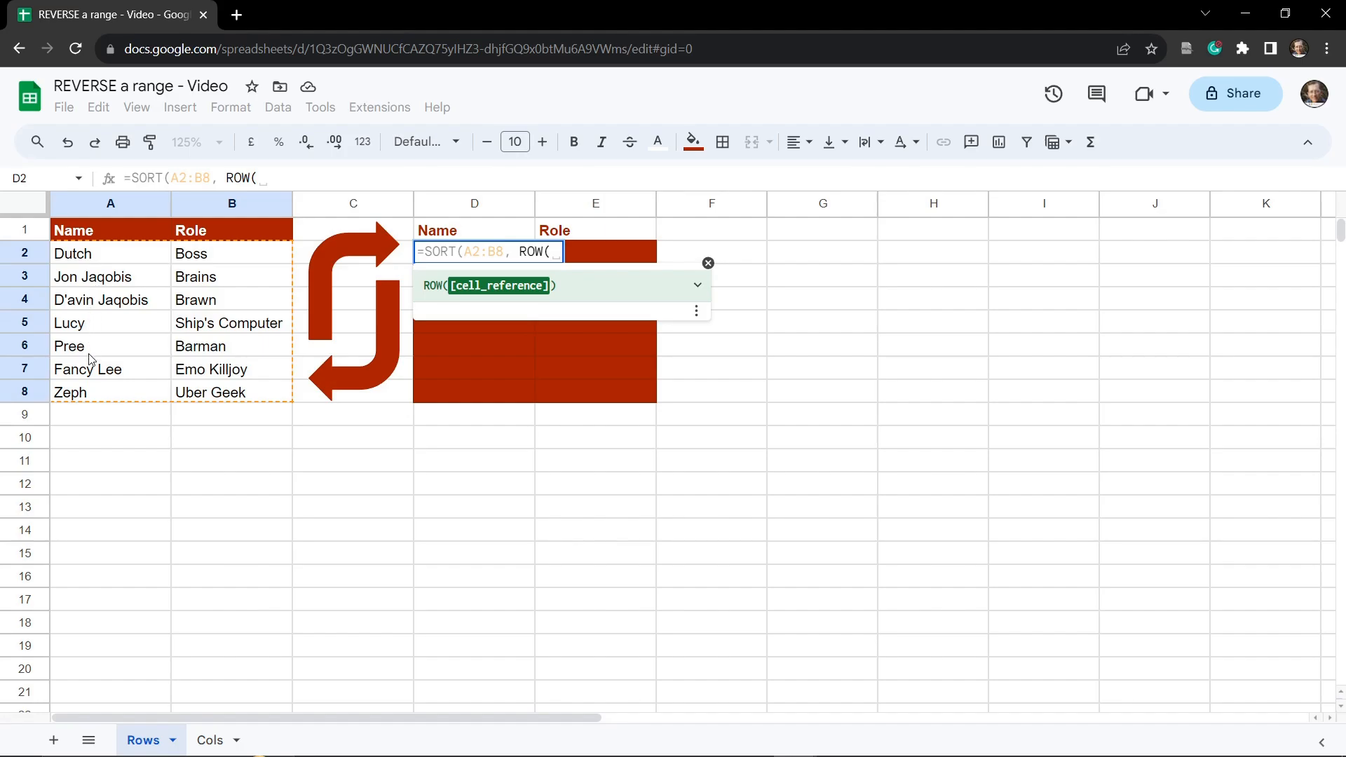
pyautogui.moveTo(347, 471)
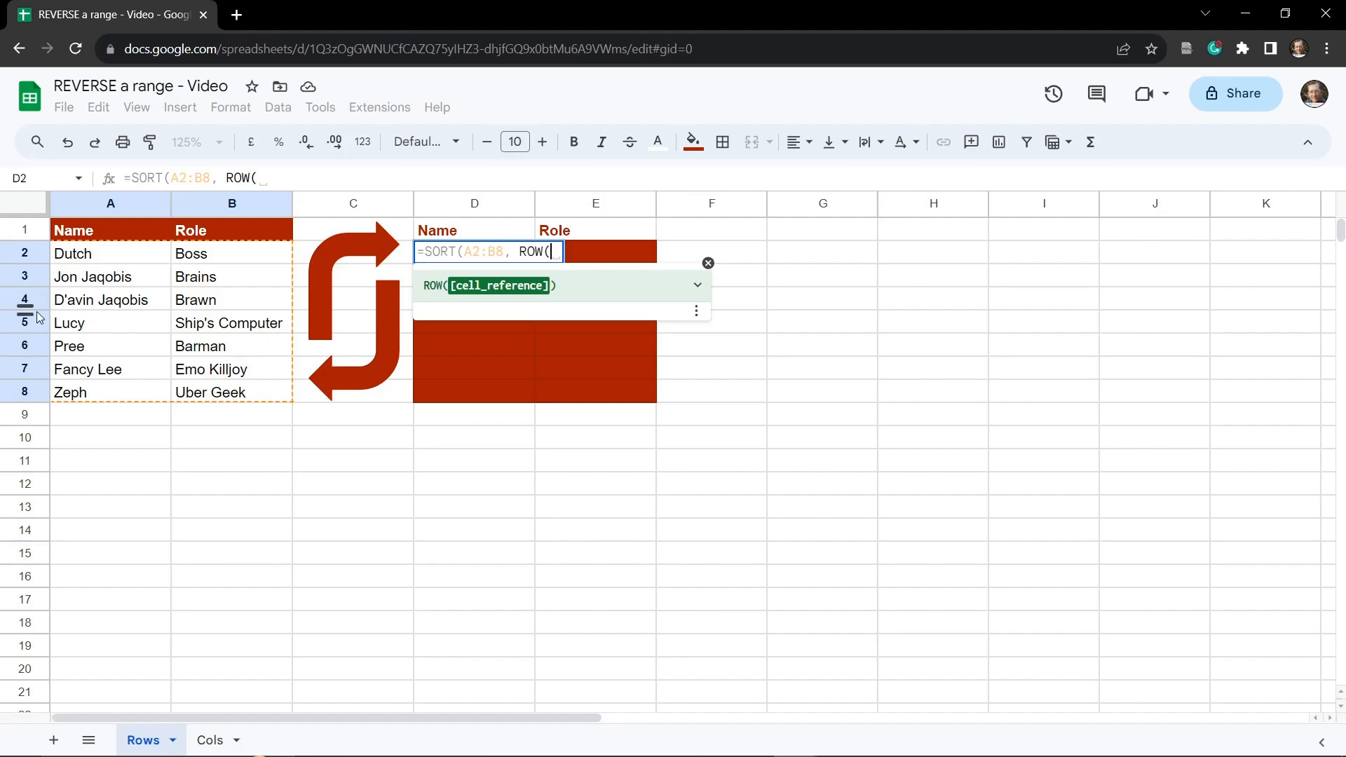
pyautogui.moveTo(122, 257)
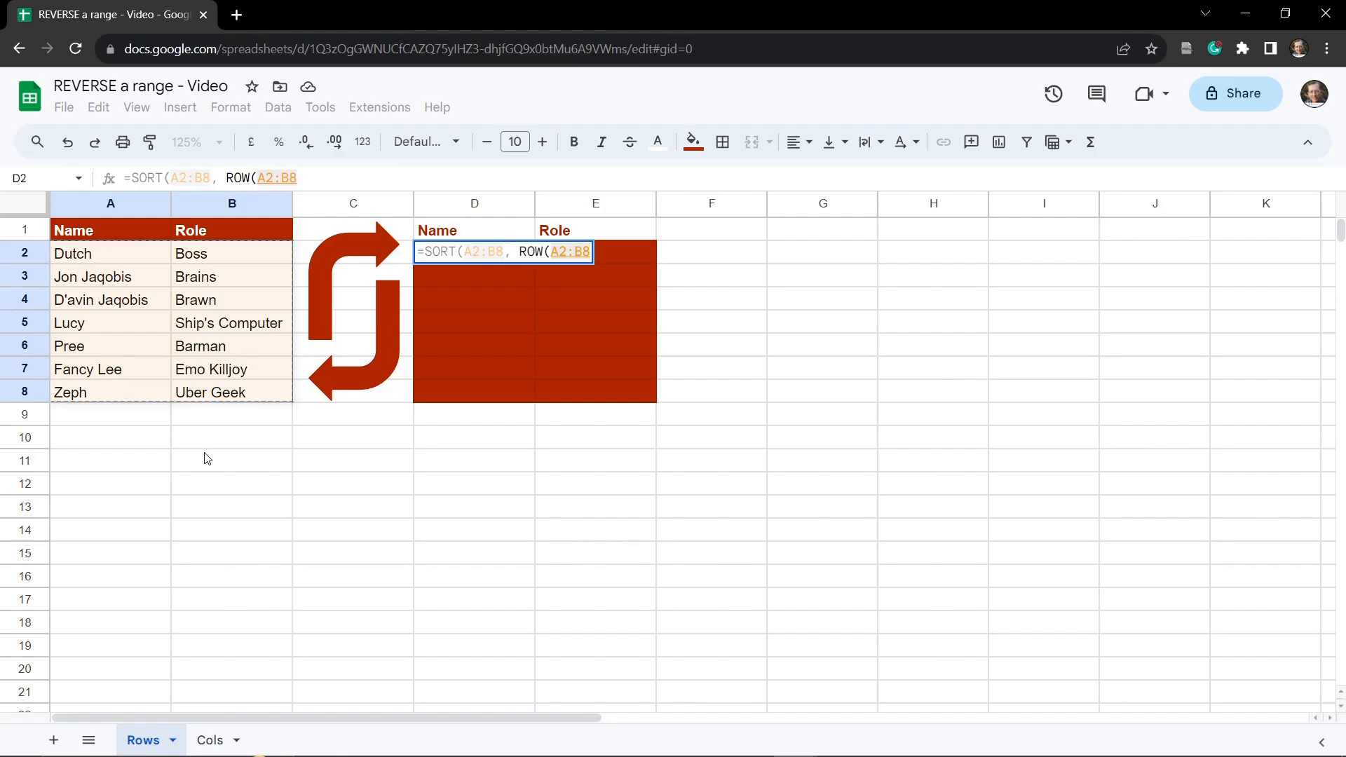
pyautogui.write('),')
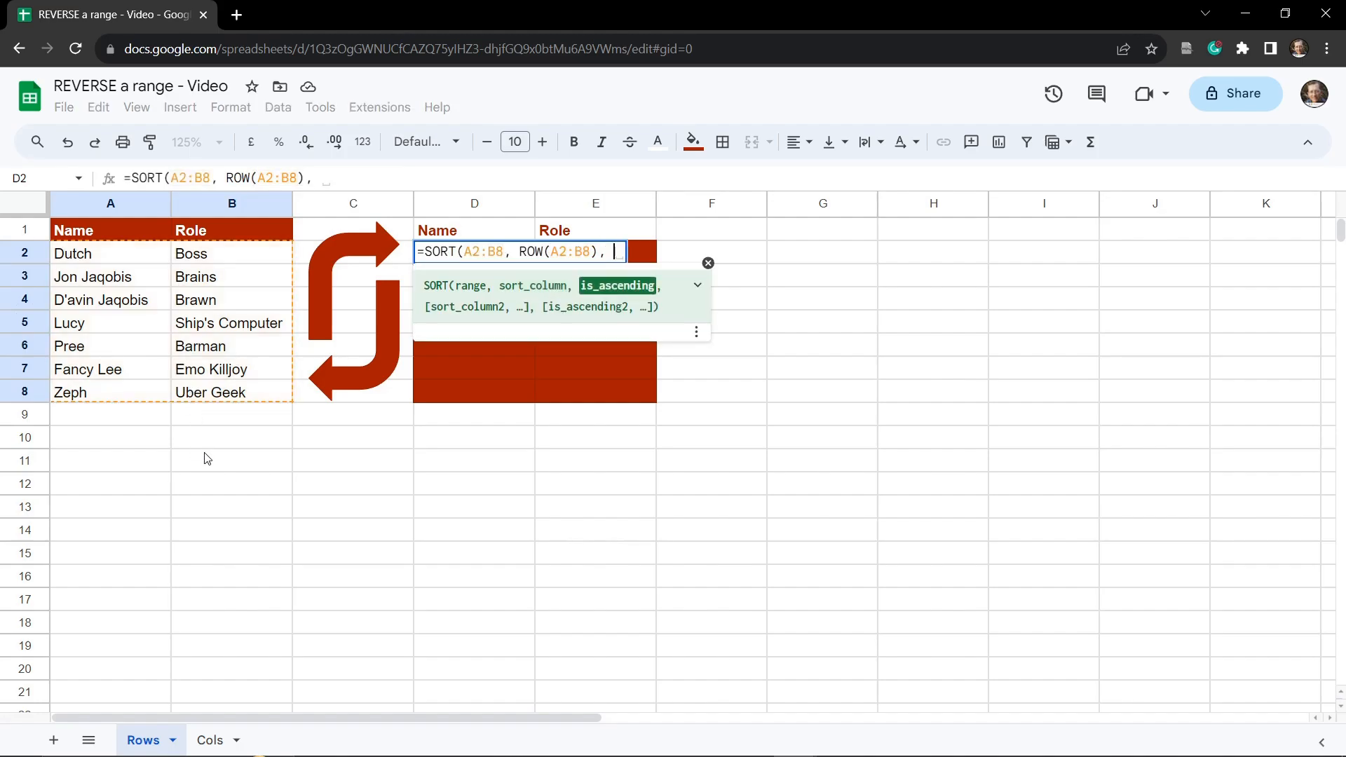
pyautogui.write('FALSE)')
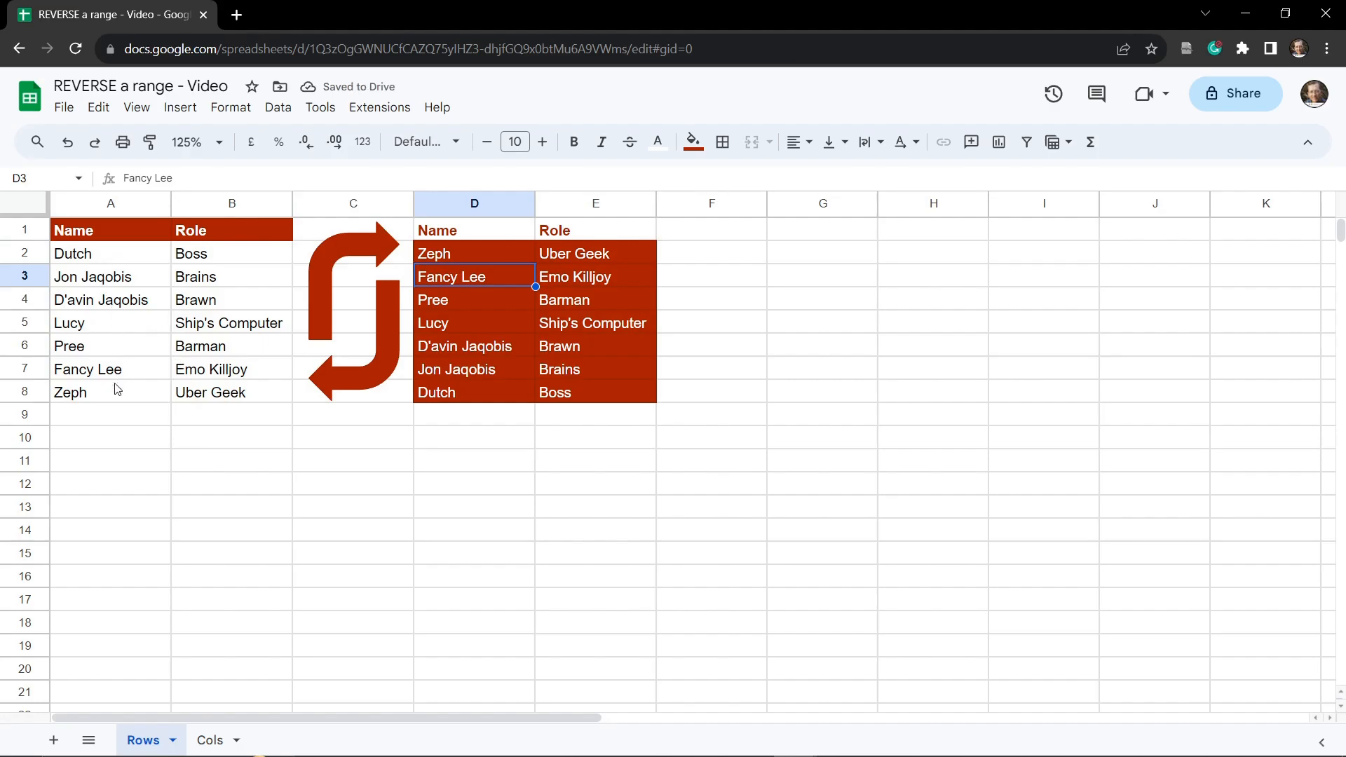
pyautogui.moveTo(265, 394)
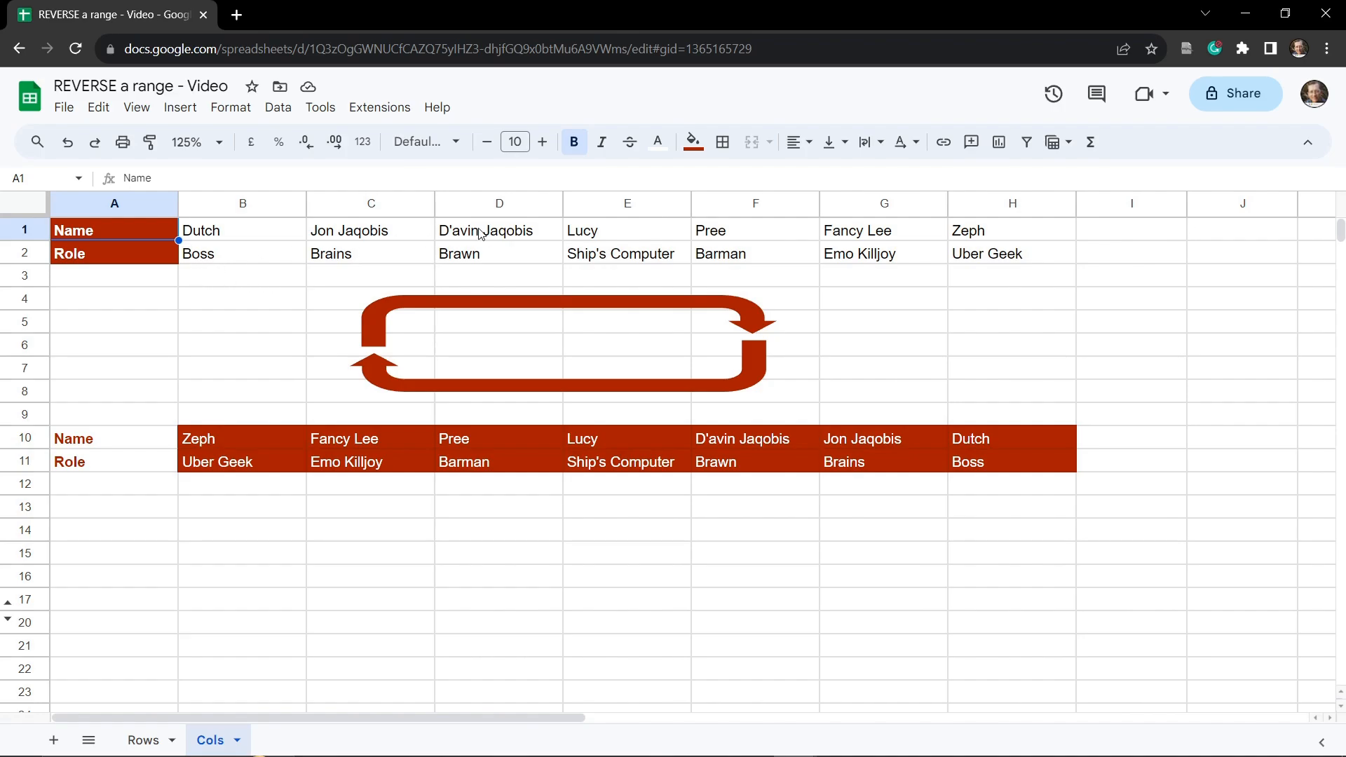
pyautogui.moveTo(962, 238)
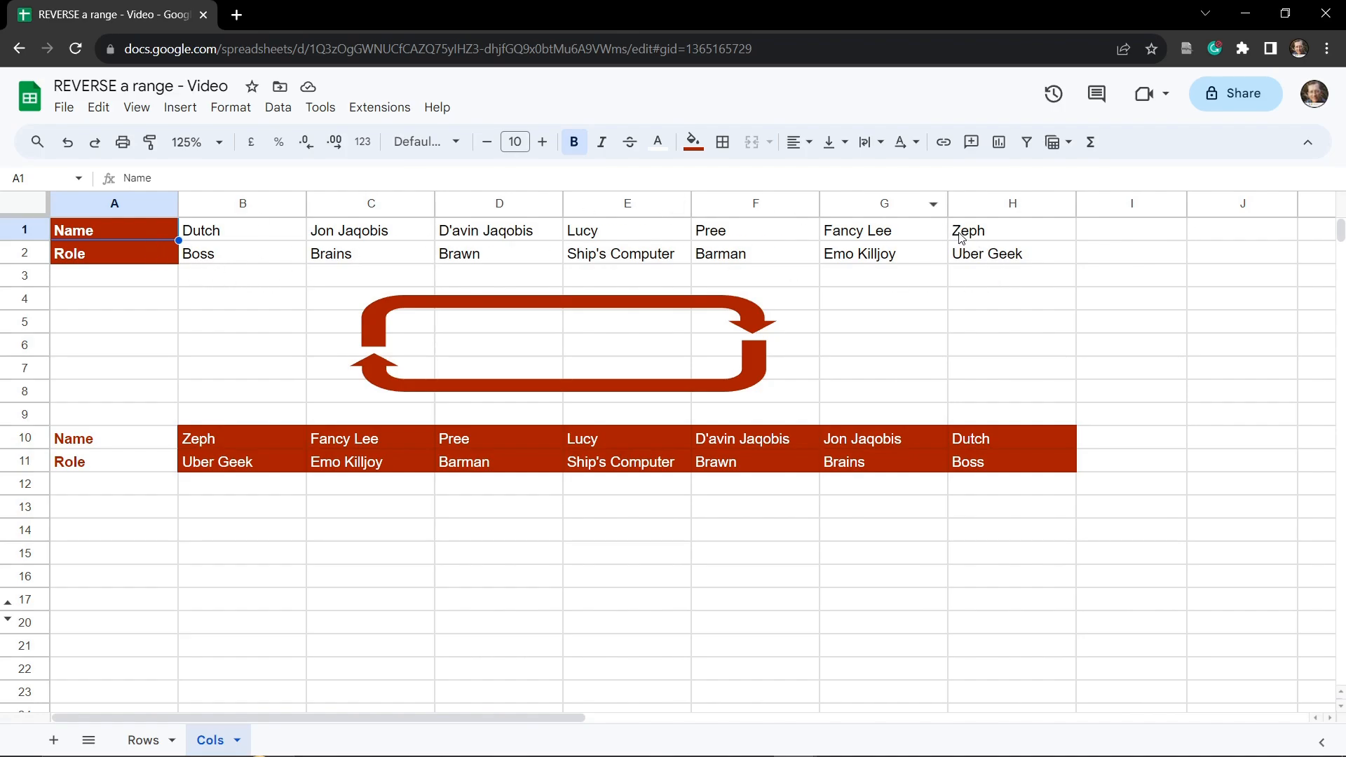
pyautogui.moveTo(304, 343)
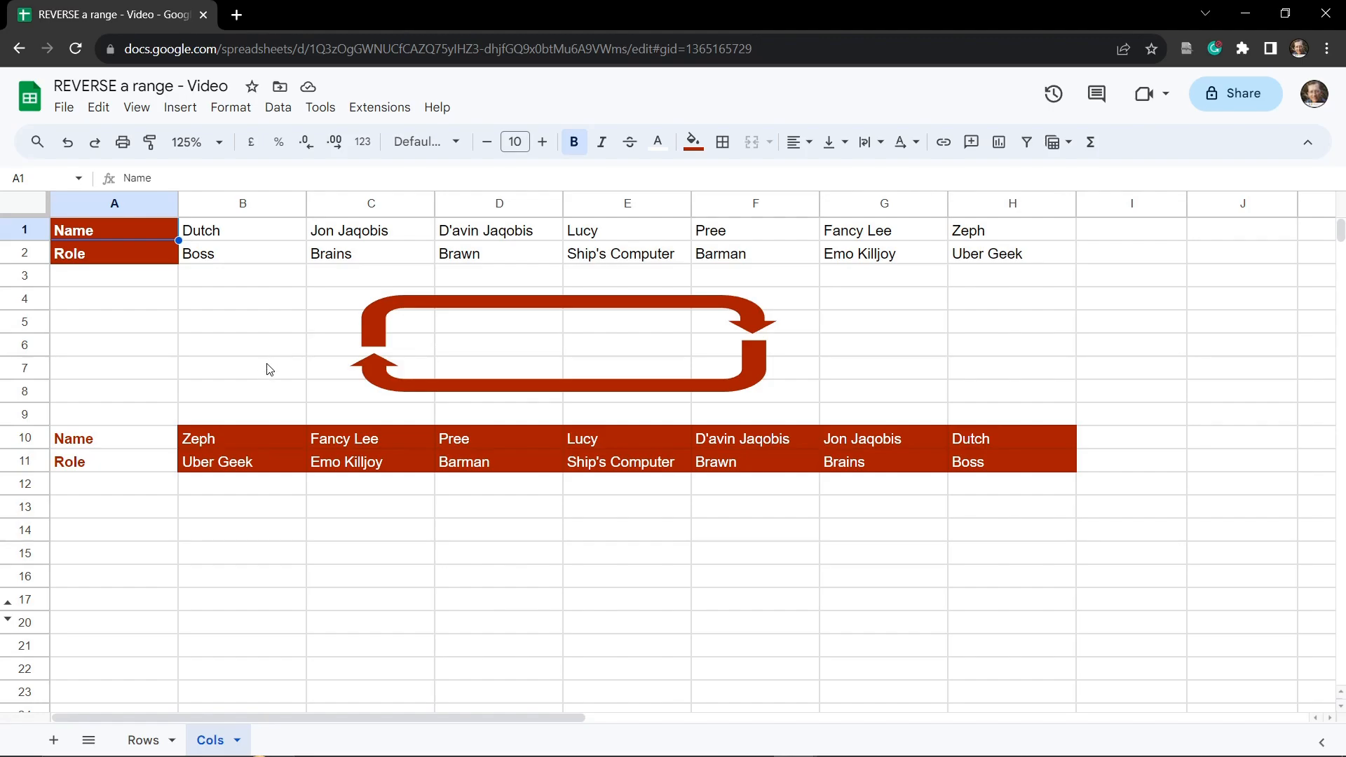
pyautogui.moveTo(202, 545)
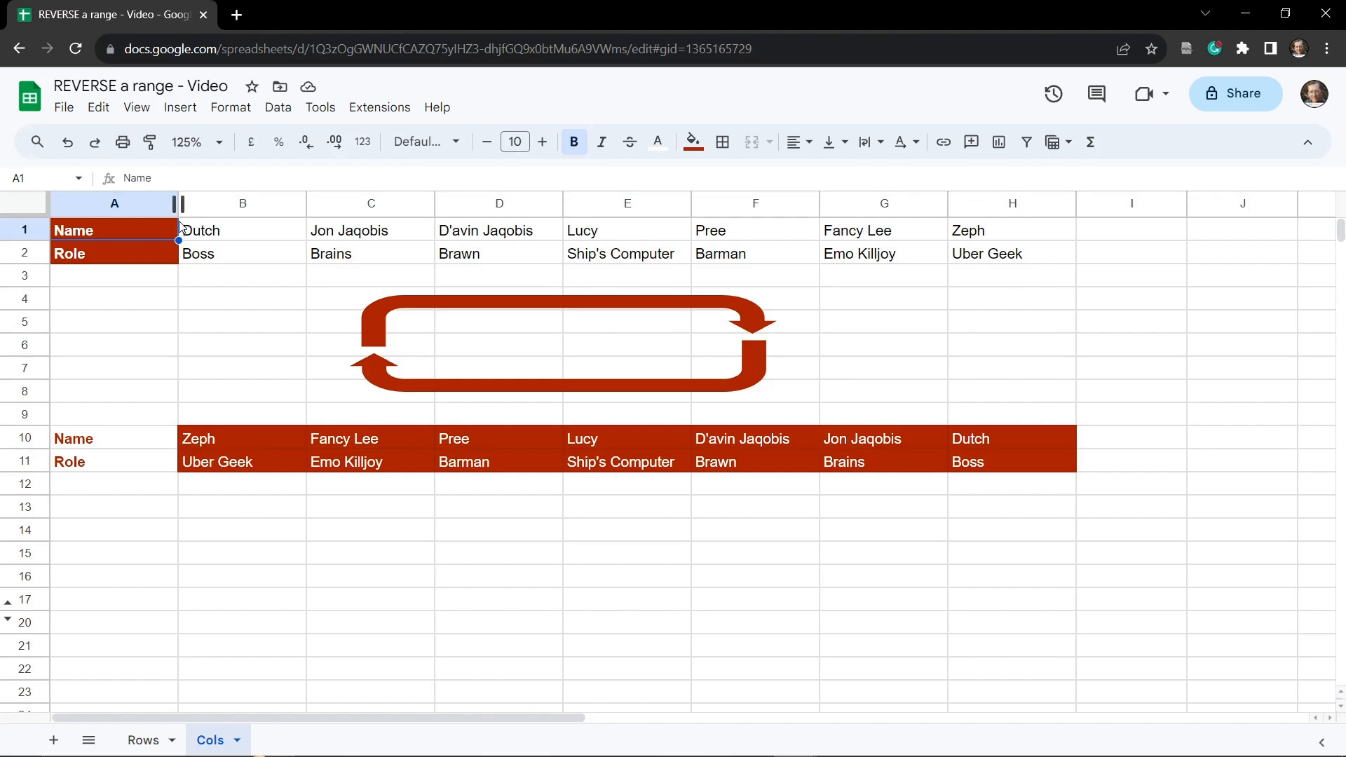
pyautogui.moveTo(122, 407)
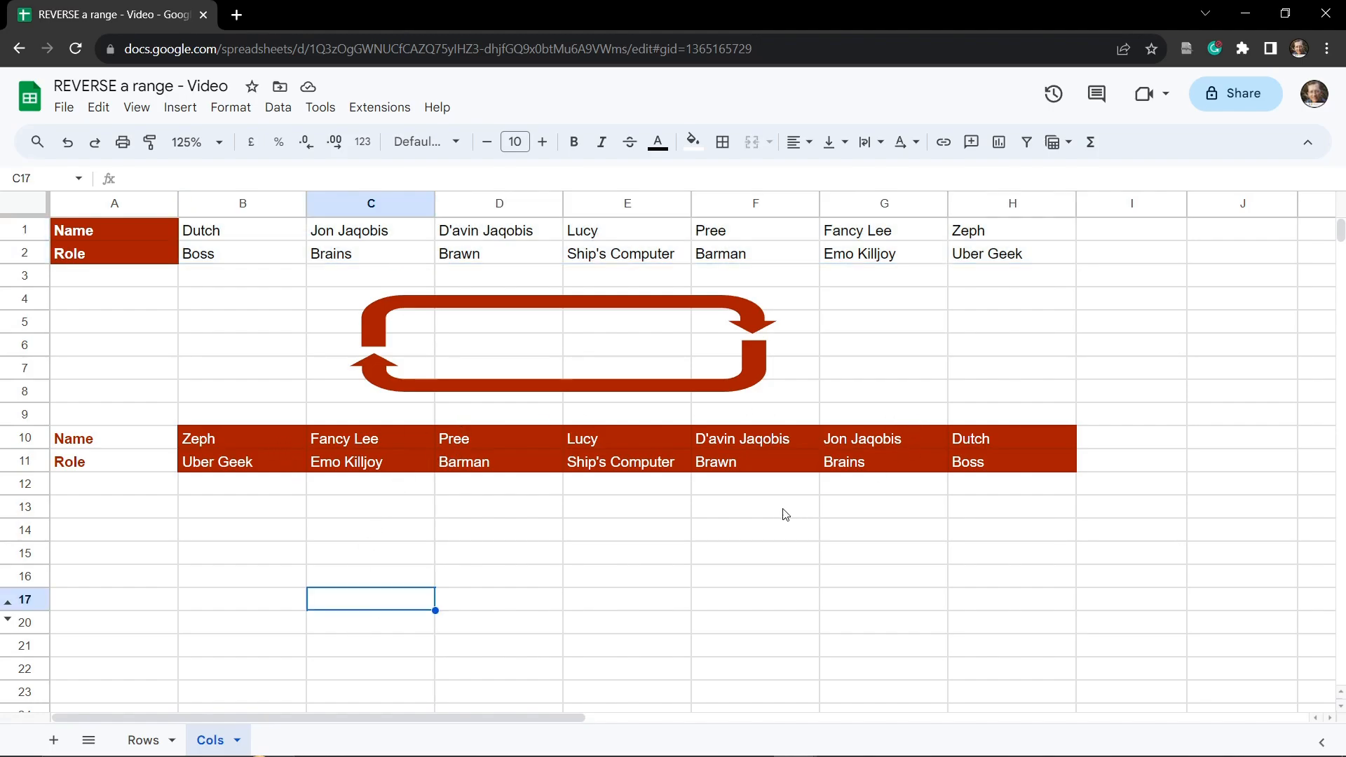
# - Select the start of the reversed copy in rows 10–11 on the Cols sheet to clear it
pyautogui.click(370, 530)
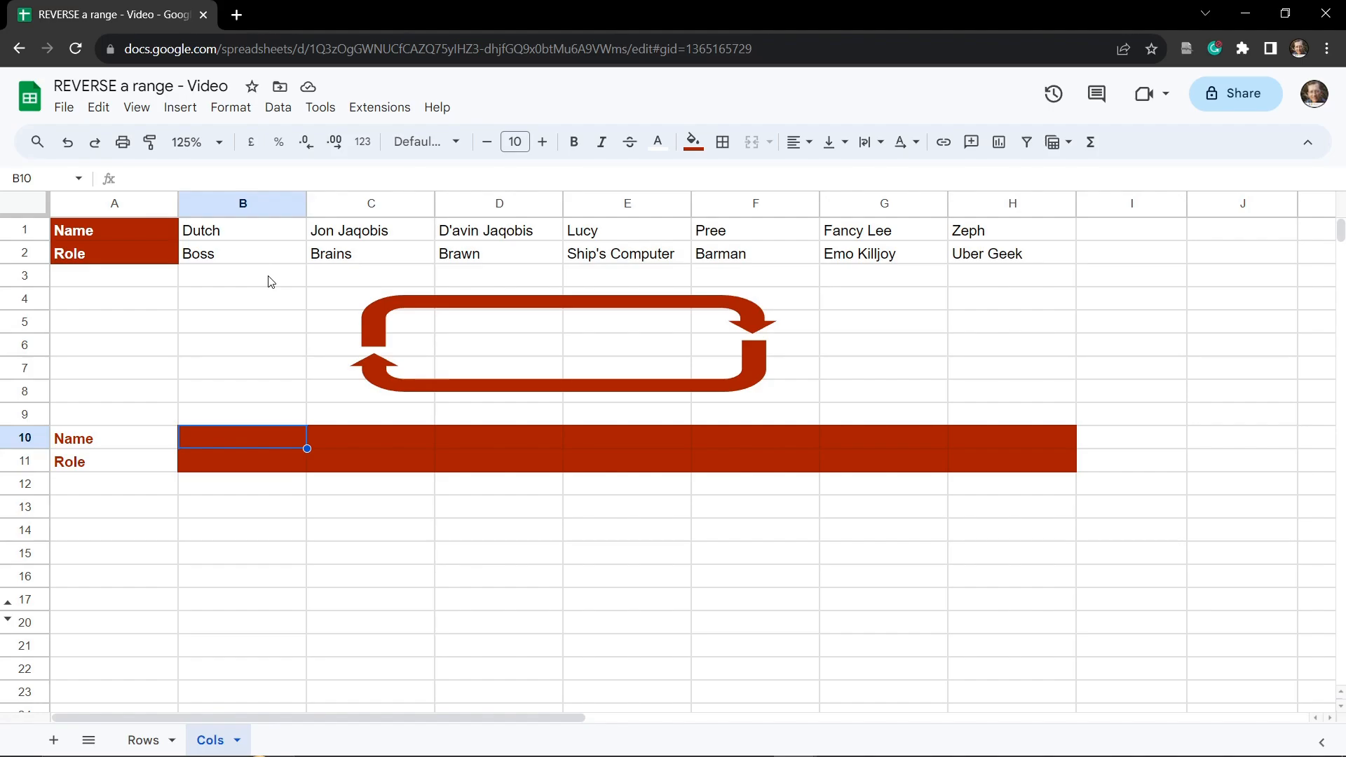
pyautogui.moveTo(931, 303)
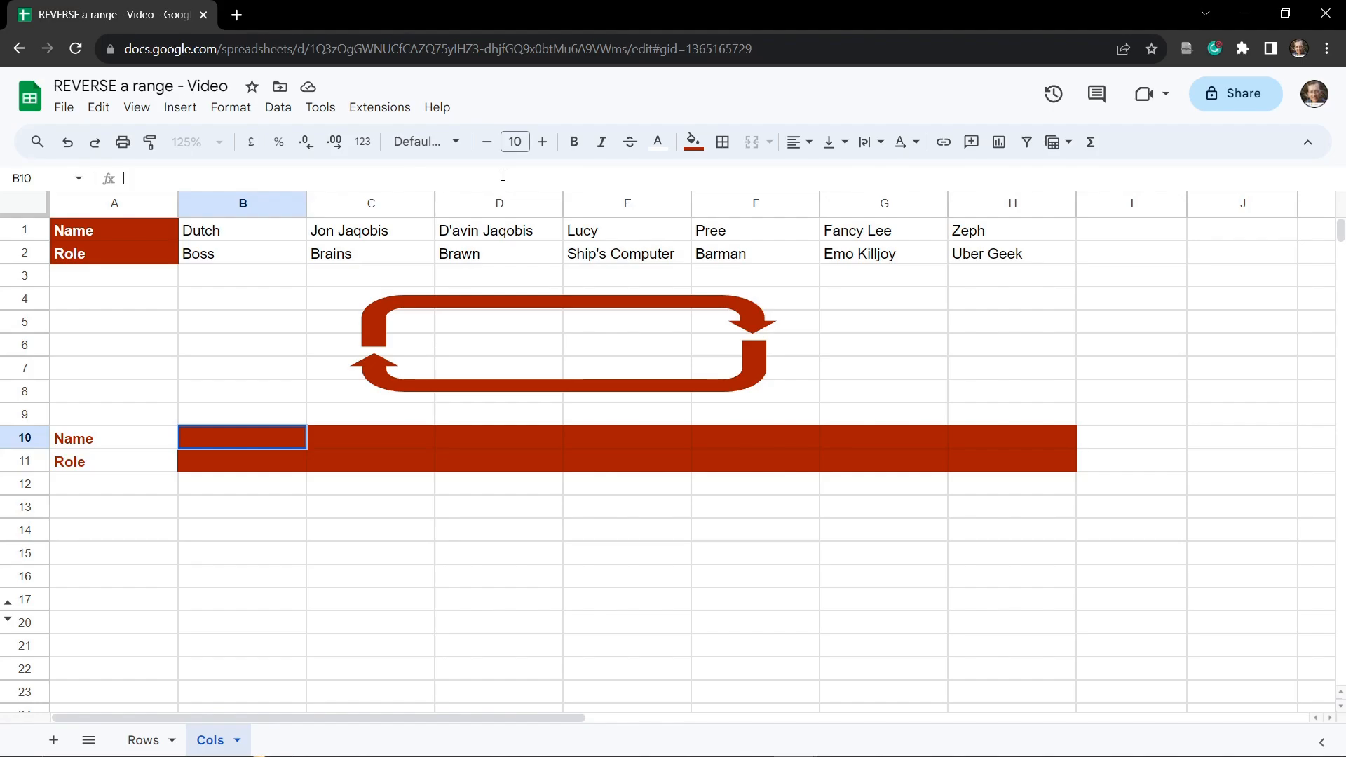
# - Enter =SORT(TRANSPOSE(B1:H2)) in B10, giving an alphabetical name/role list down B10:C16
pyautogui.write('=')
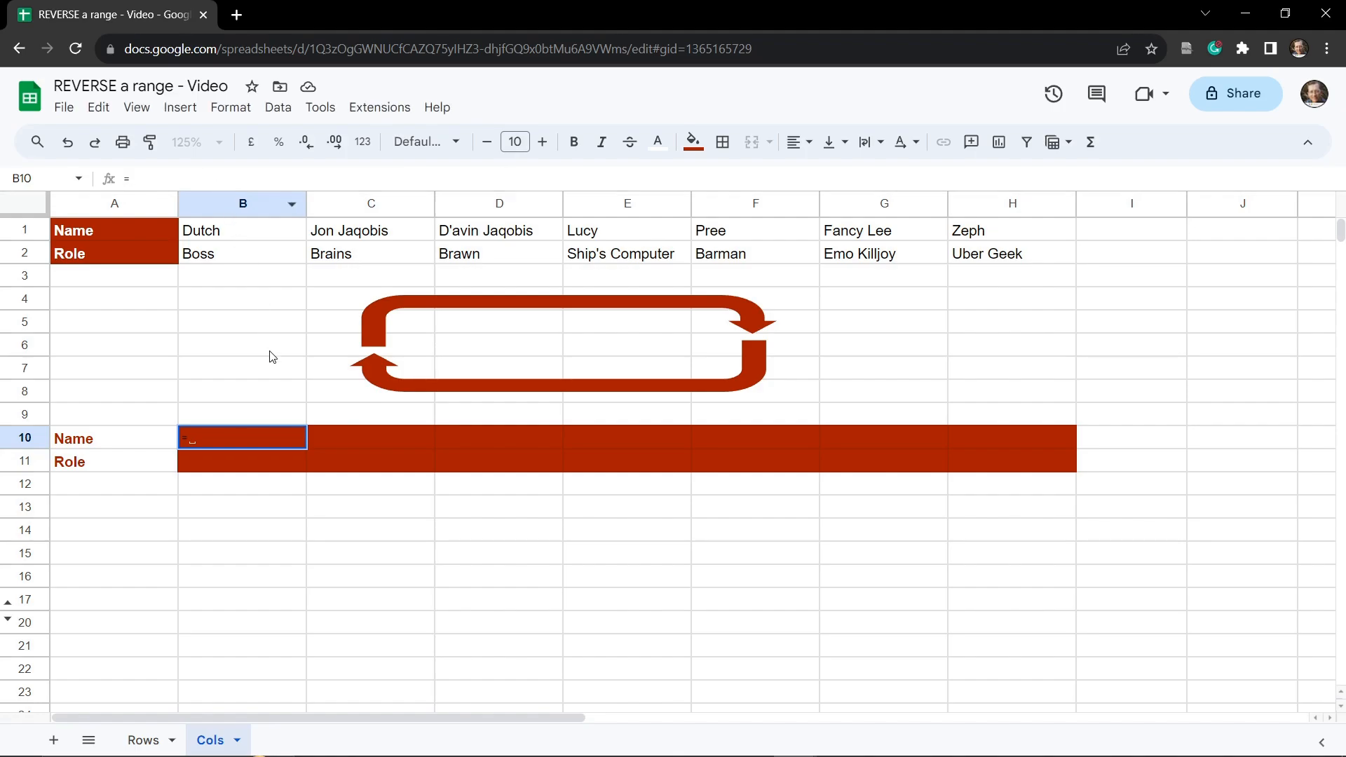
pyautogui.moveTo(293, 401)
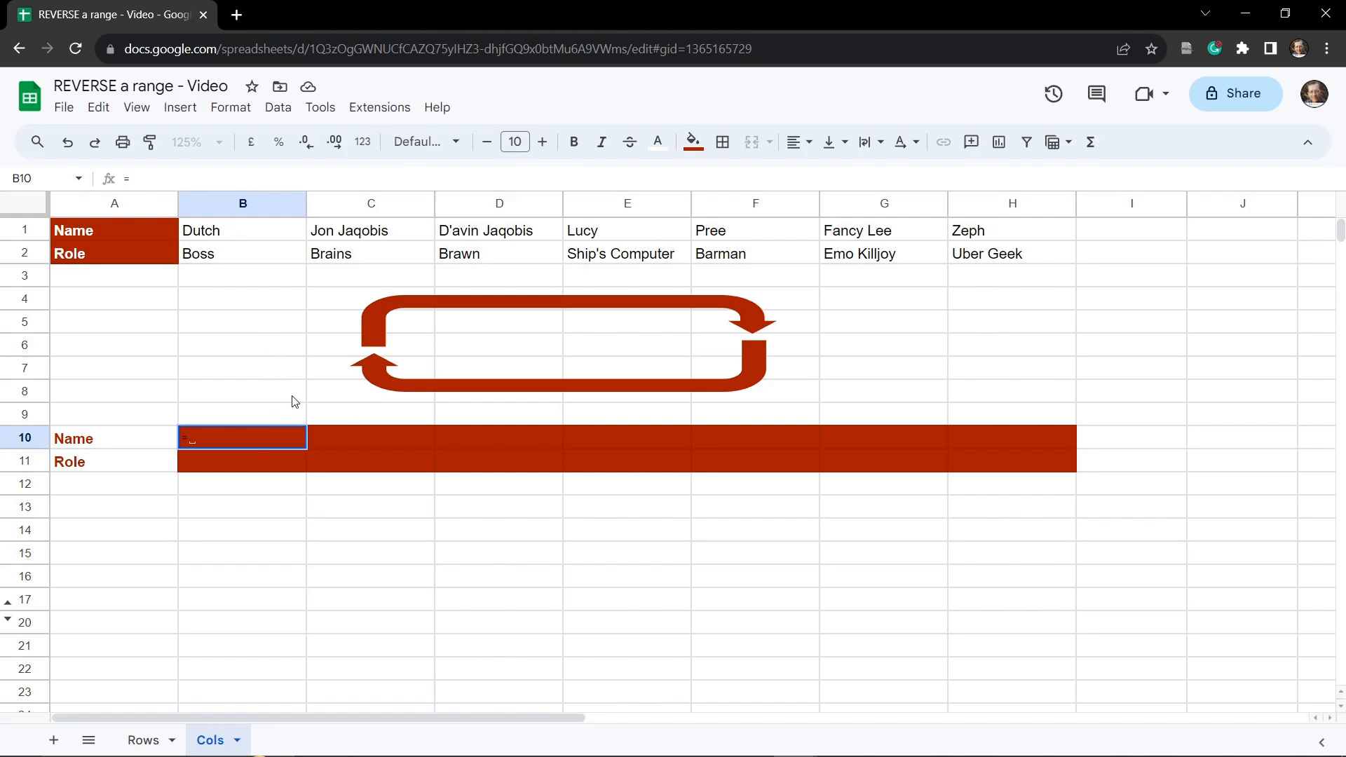
pyautogui.write('=SORT(')
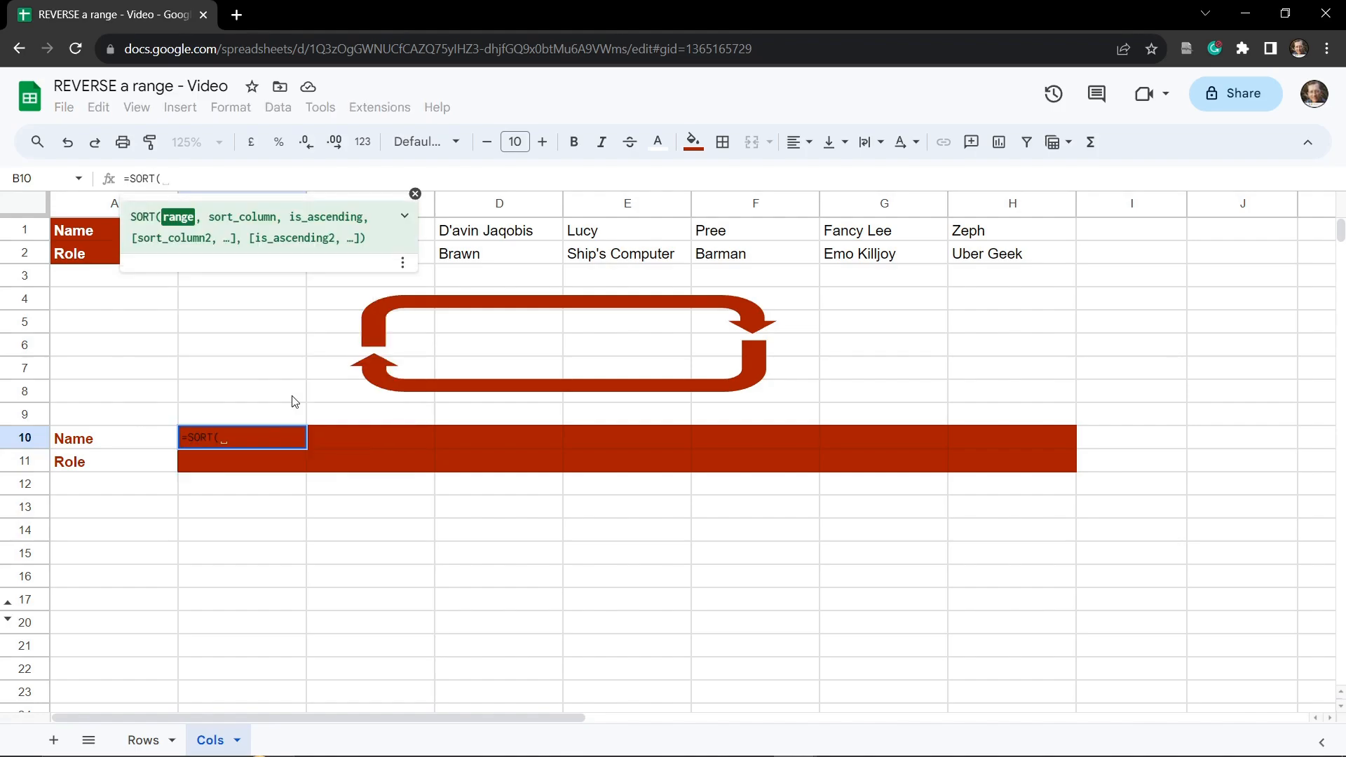
pyautogui.write('TRA')
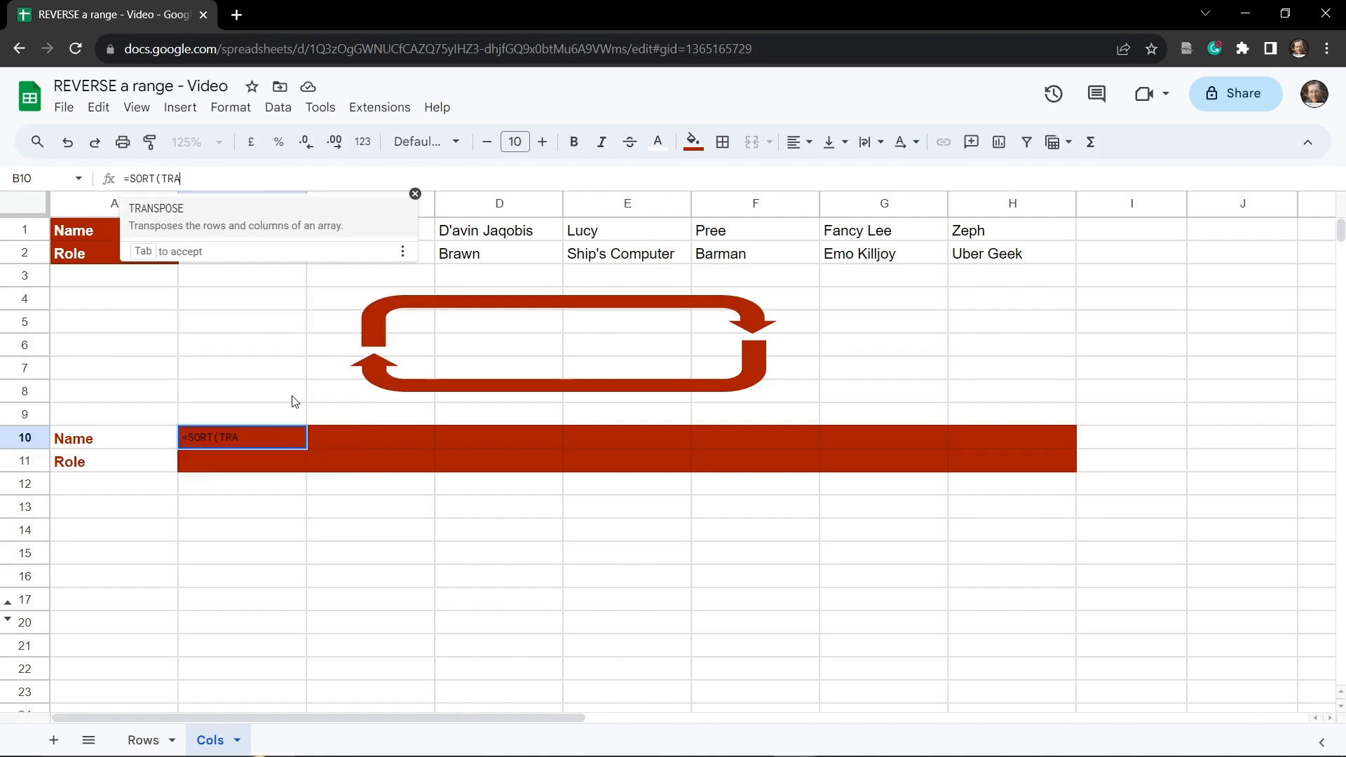
pyautogui.moveTo(509, 254)
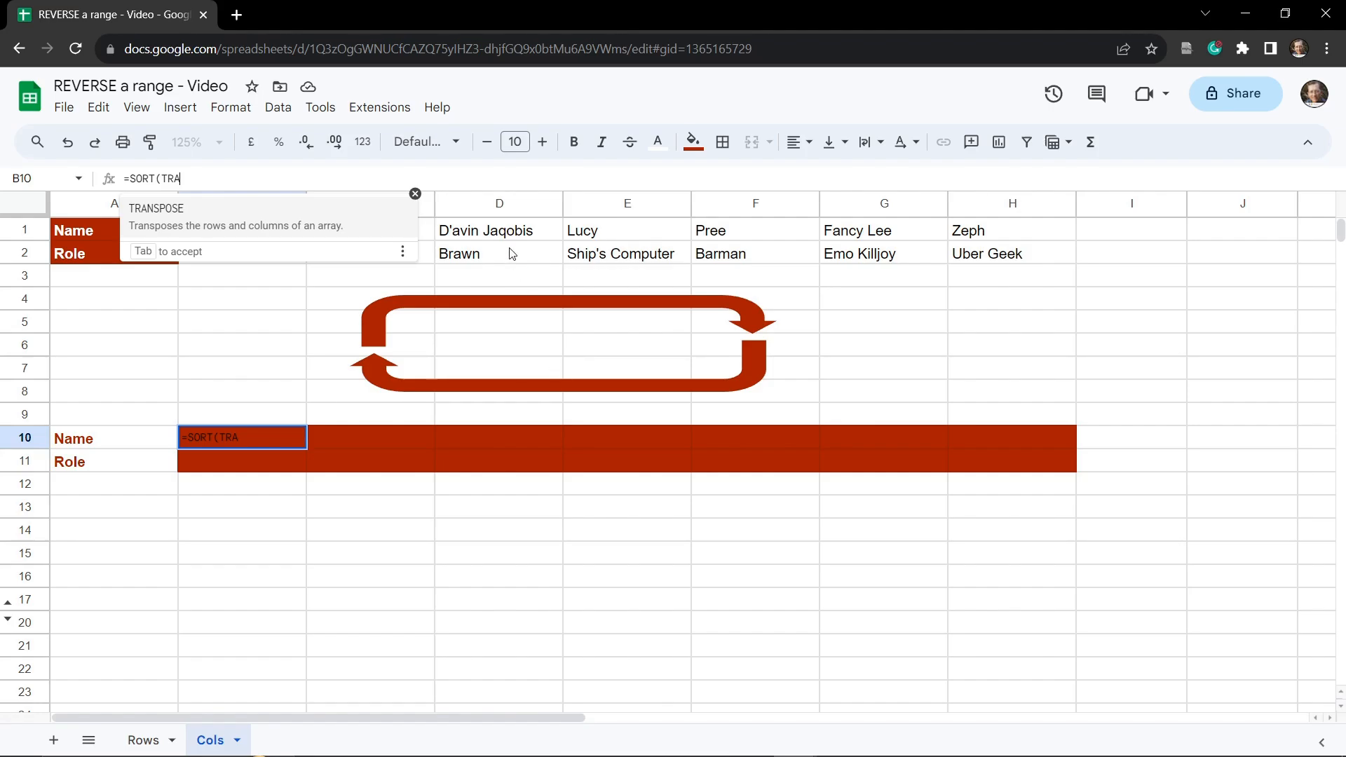
pyautogui.press('Tab')
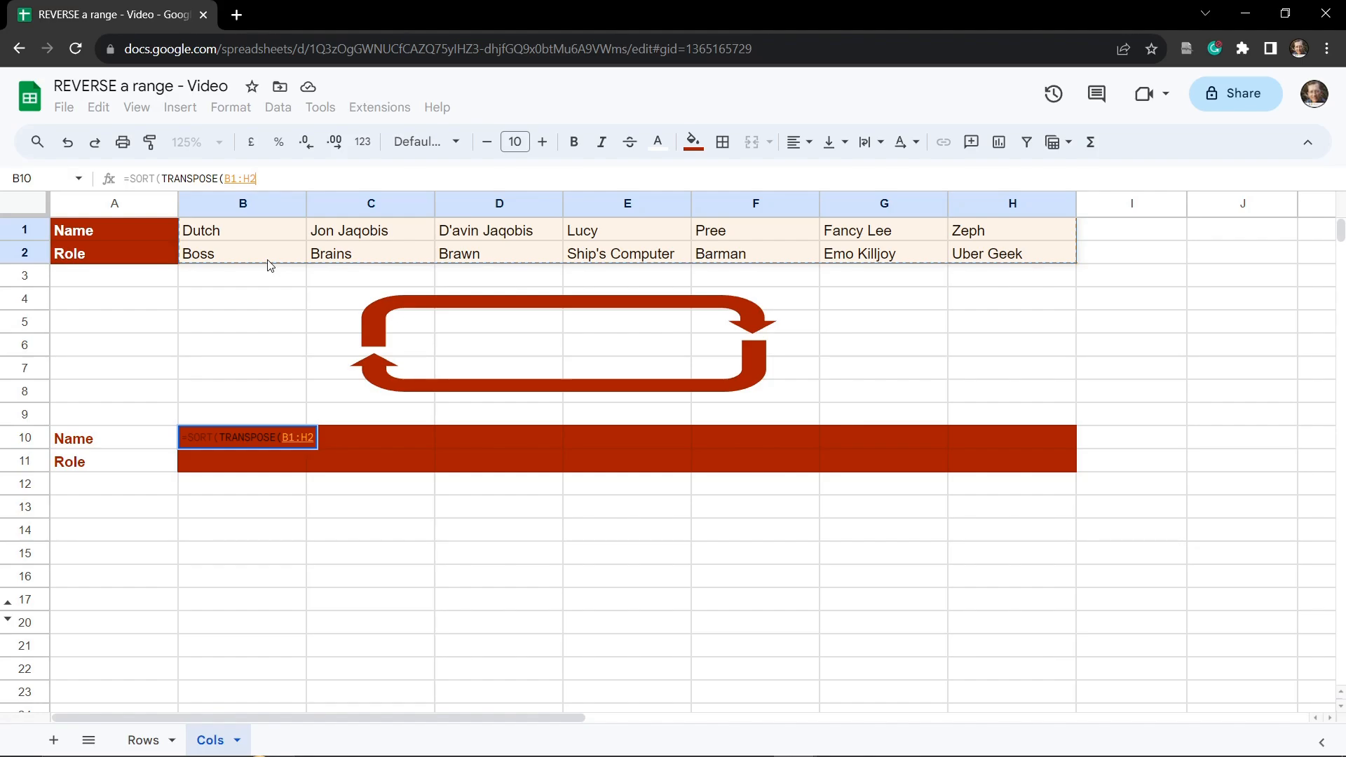
pyautogui.write('))')
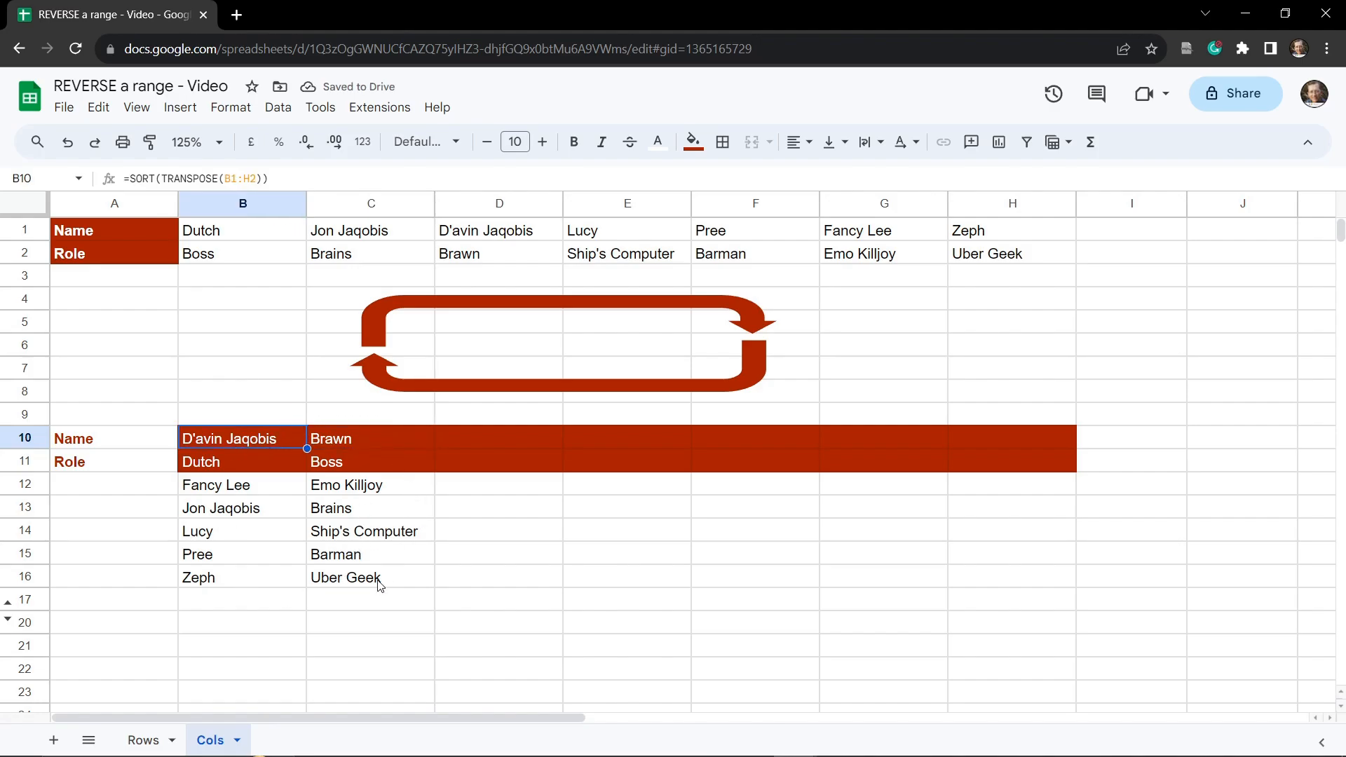
pyautogui.doubleClick(242, 437)
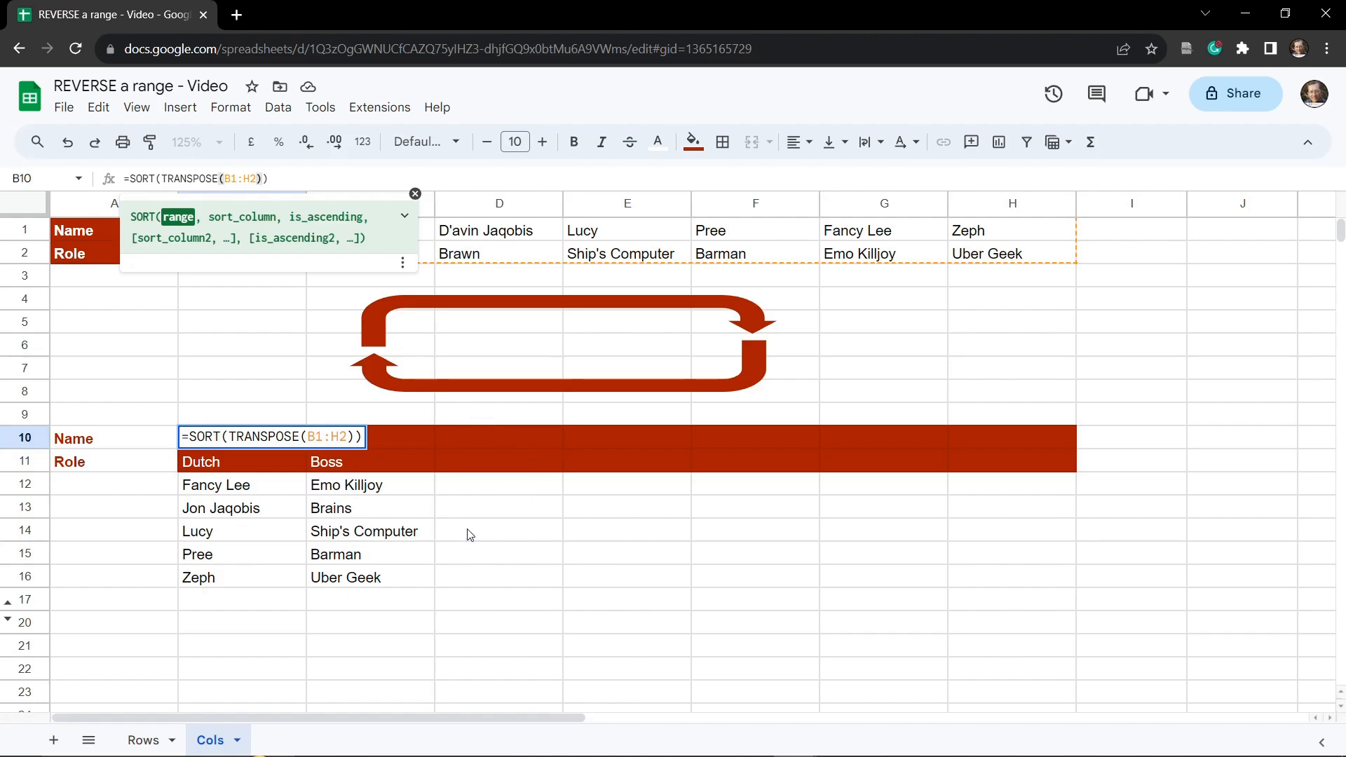
pyautogui.press('enter')
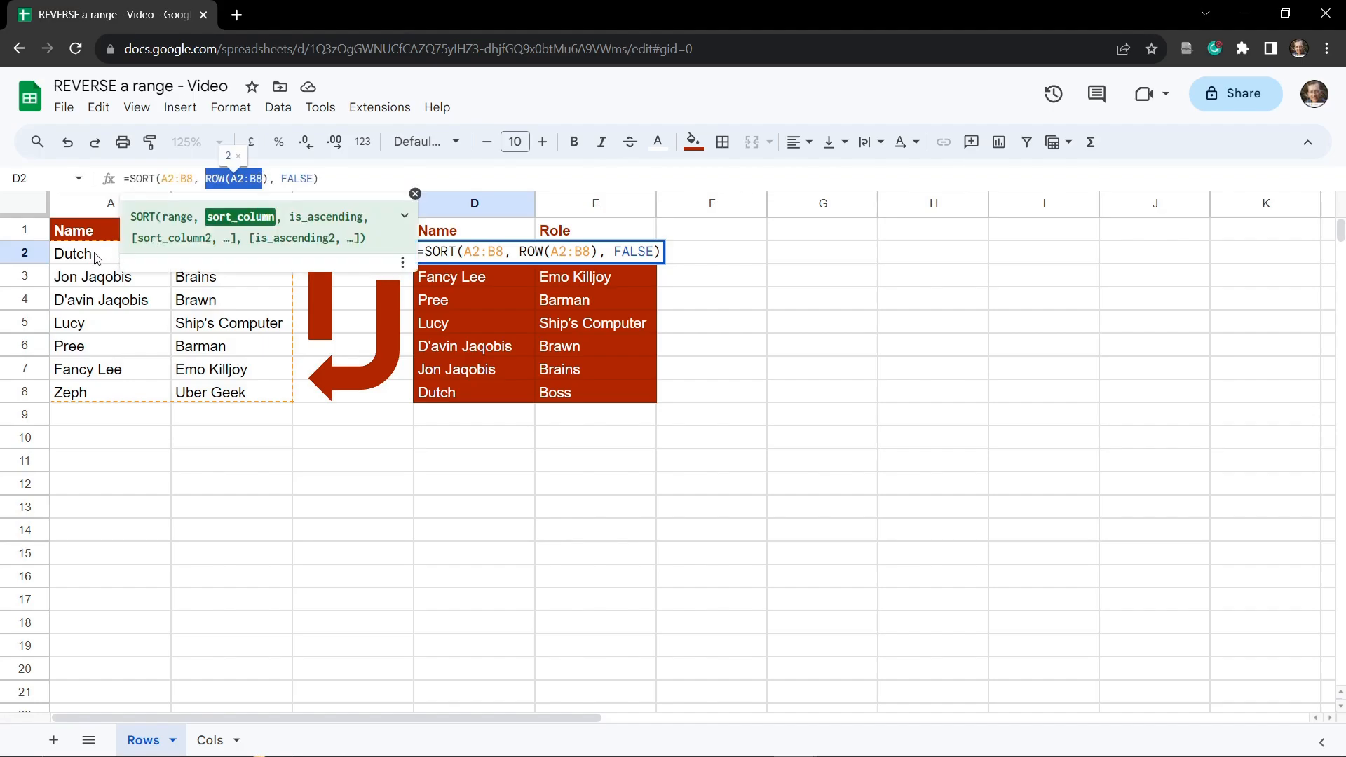
pyautogui.moveTo(96, 398)
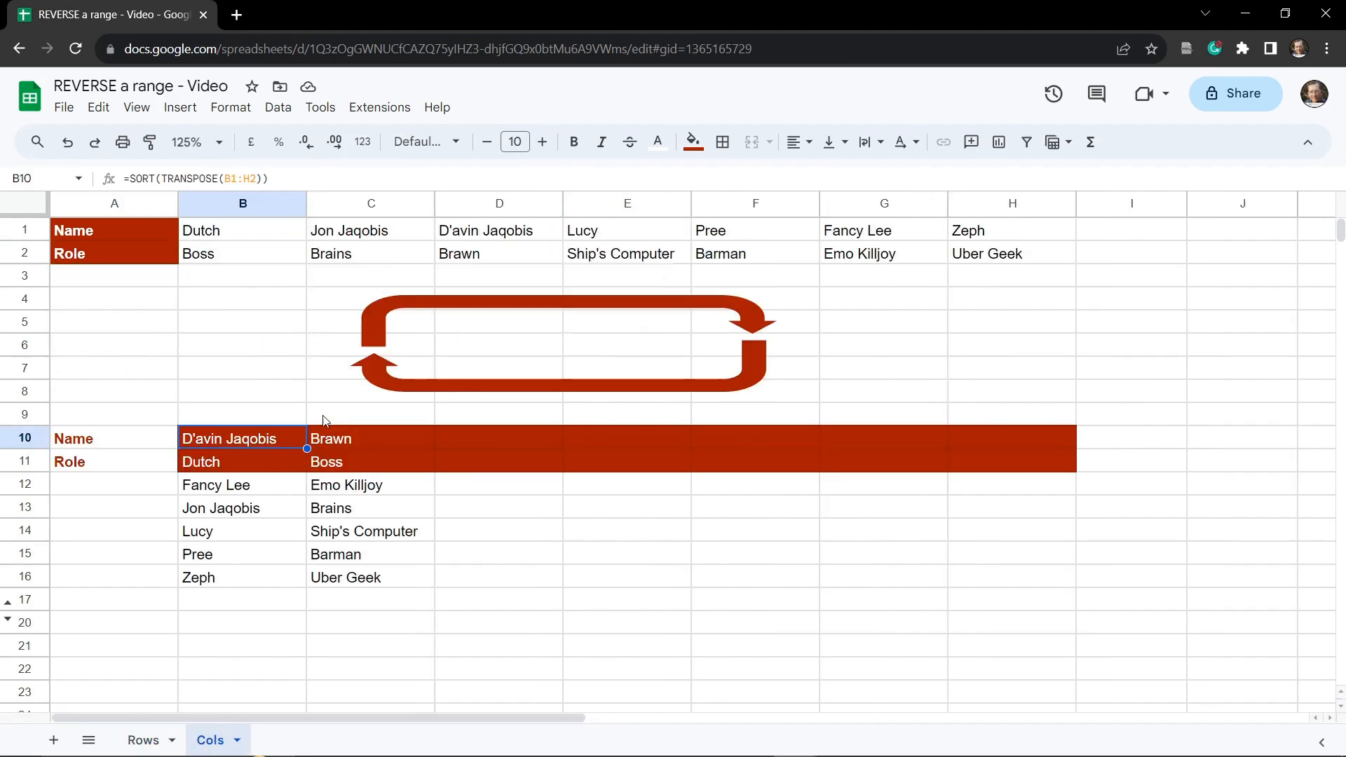
# - Extend B10 to =SORT(TRANSPOSE(B1:H2),TRANSPOSE(COLUMN(B1:H2)),FALSE) so the list comes out reversed, ending Dutch/Boss
pyautogui.doubleClick(241, 439)
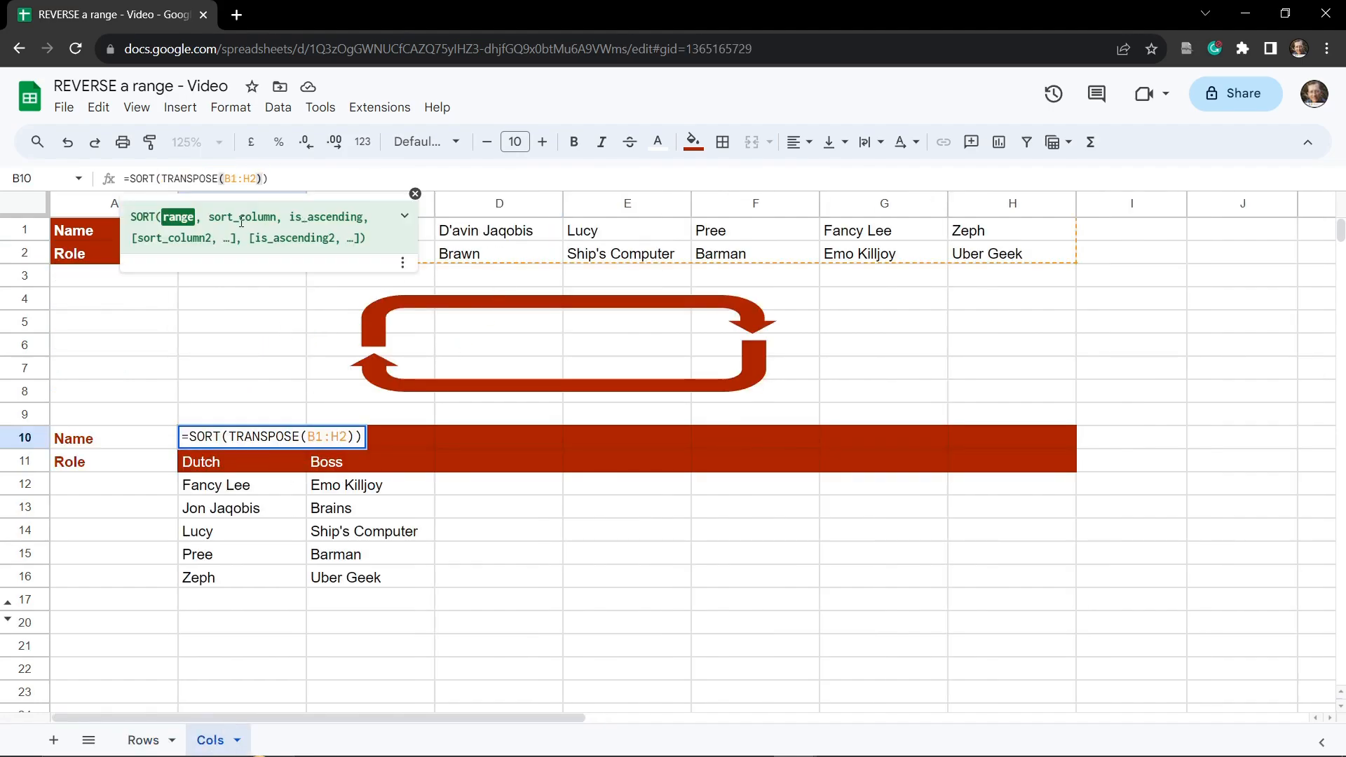
pyautogui.write(',')
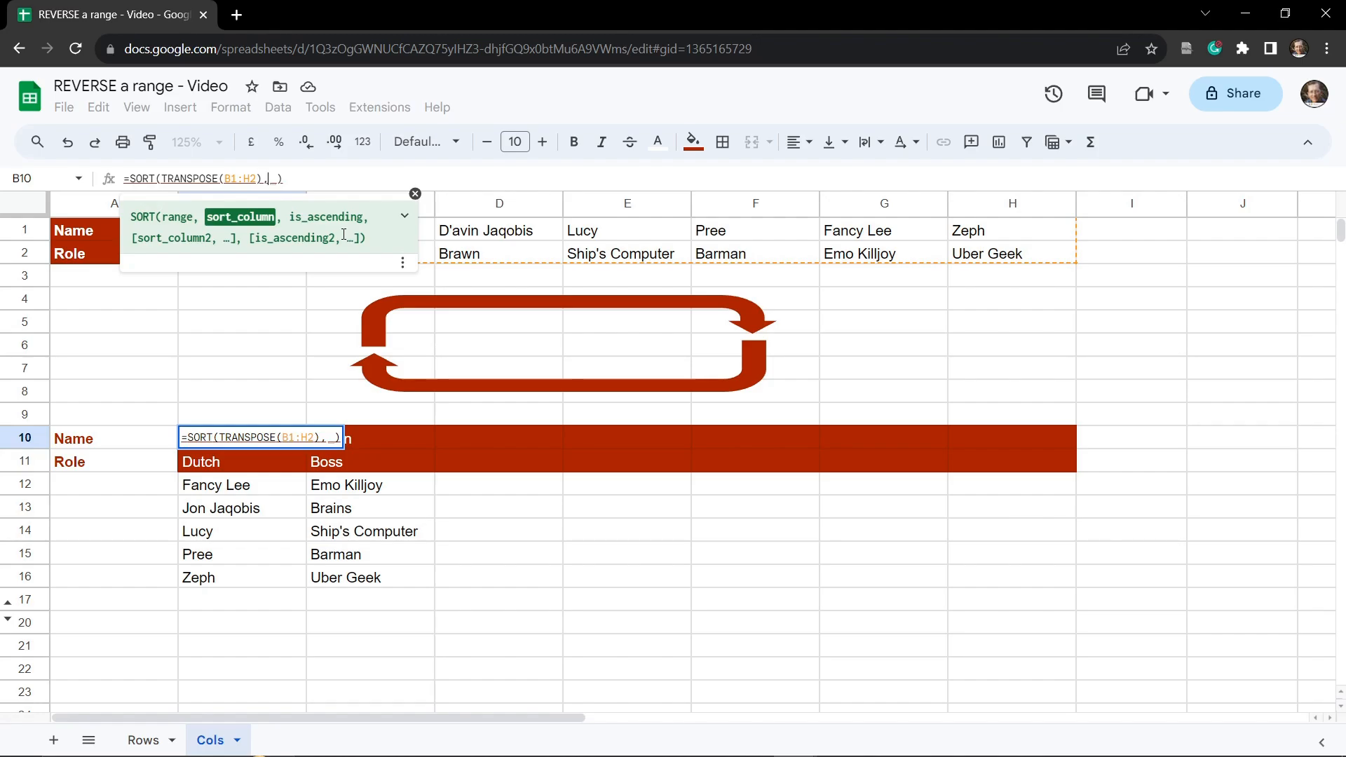
pyautogui.write('TRANSPOSE')
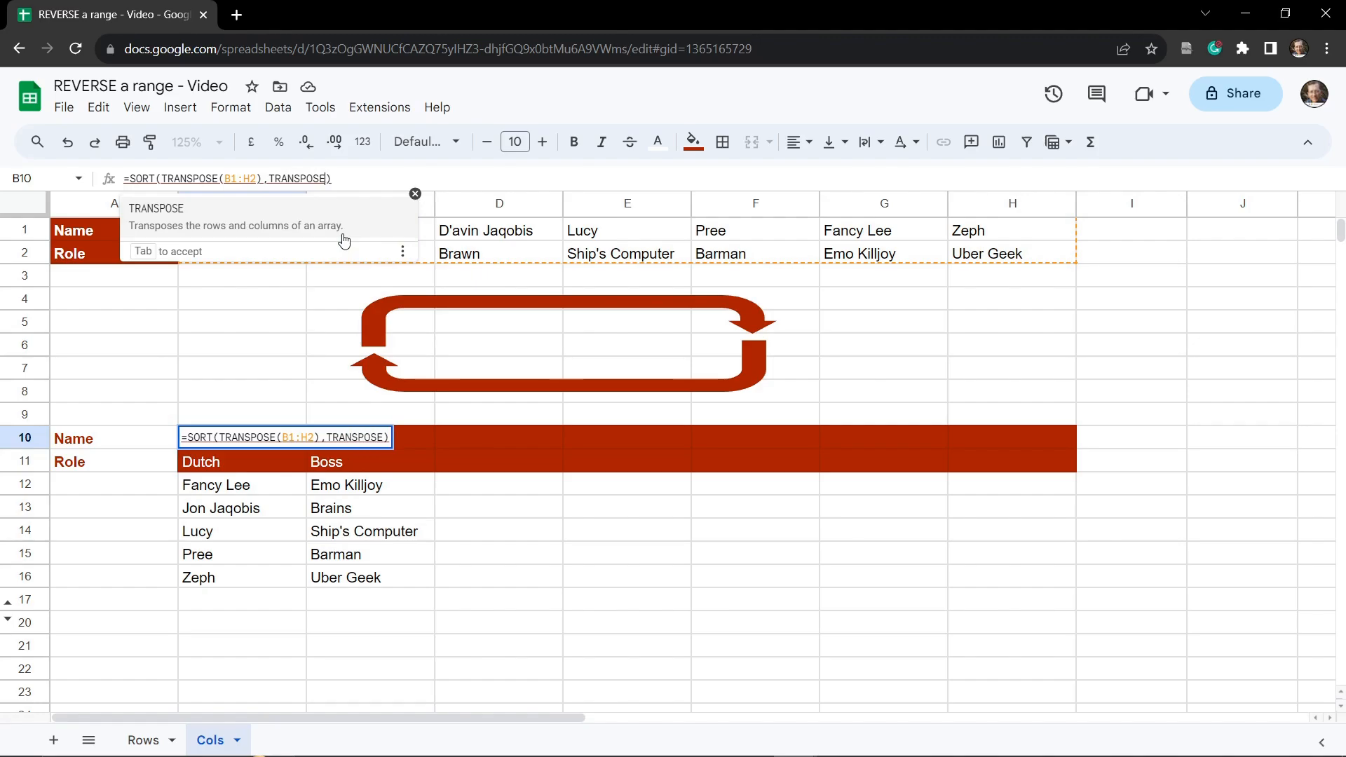
pyautogui.write('COLUMN(B1:H2')
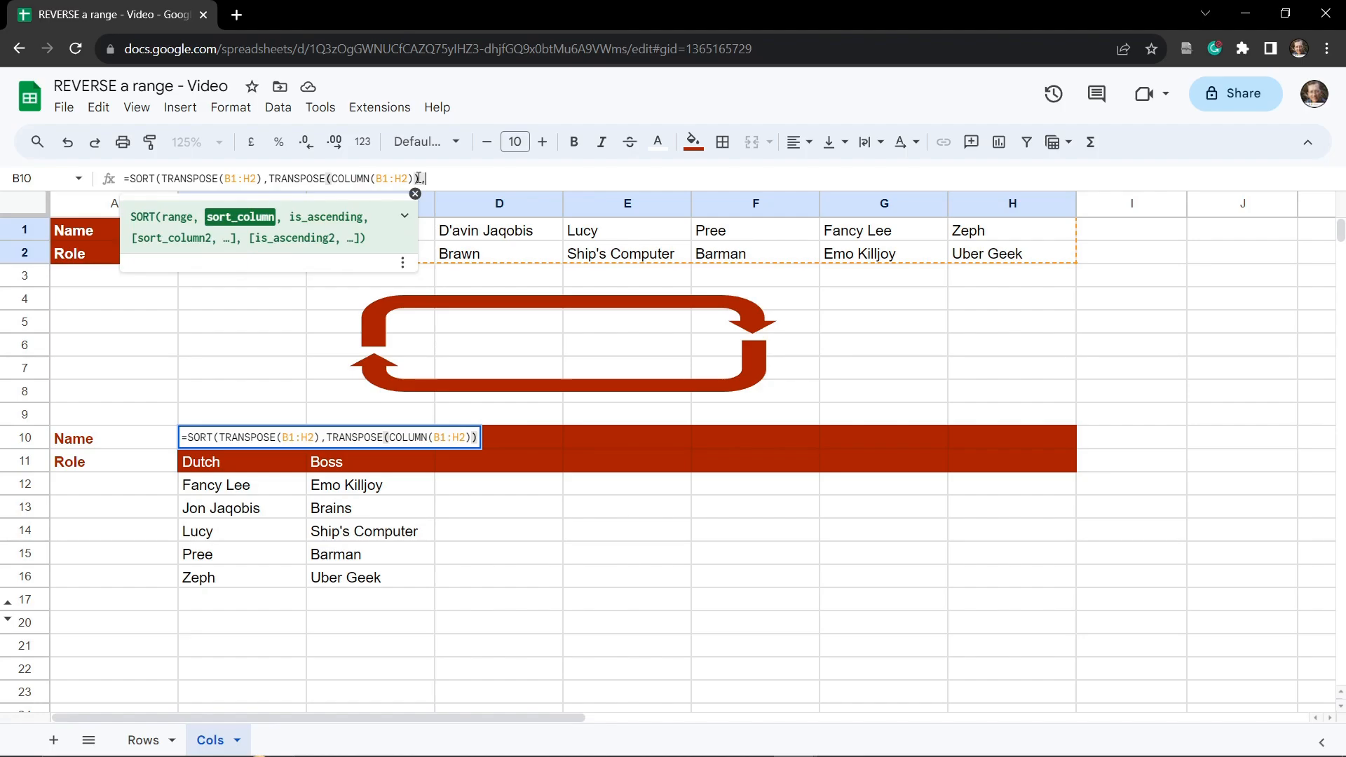
pyautogui.write('F')
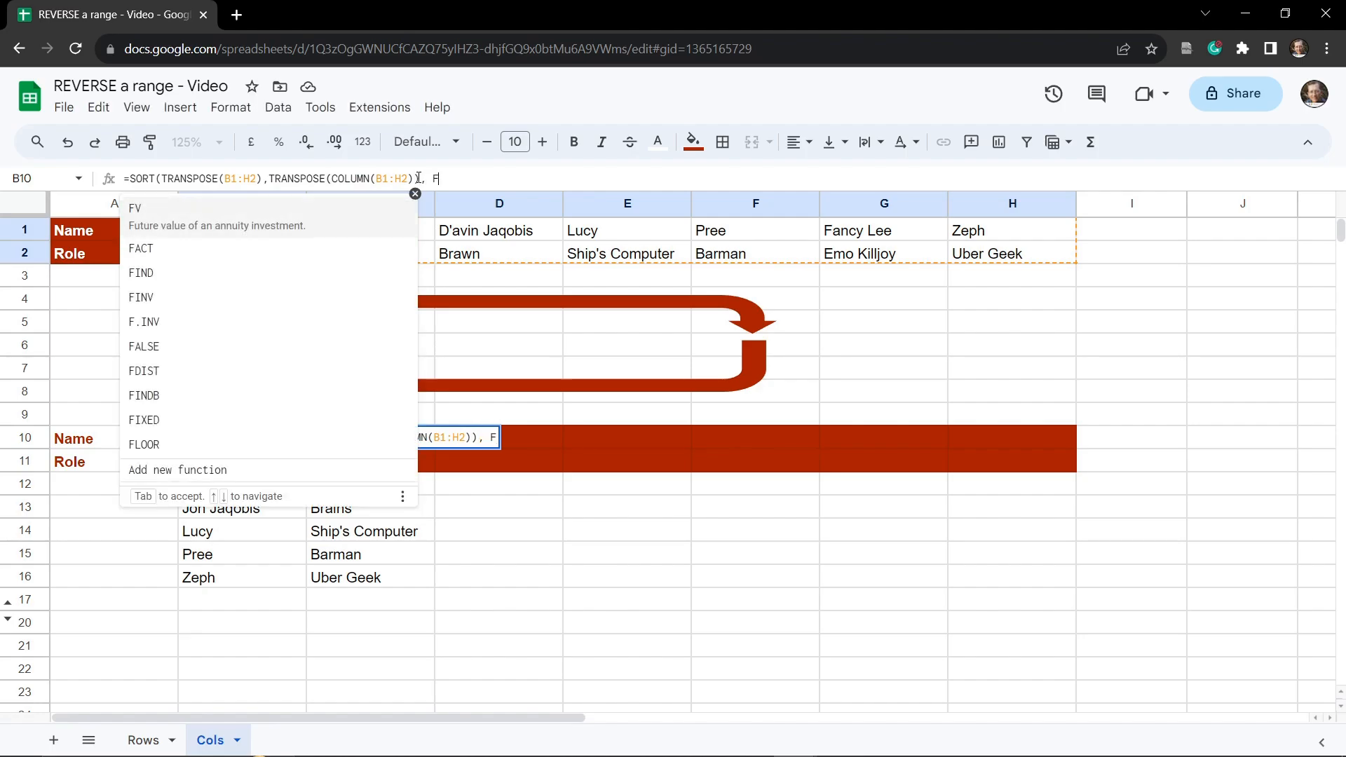
pyautogui.write('ALSE)')
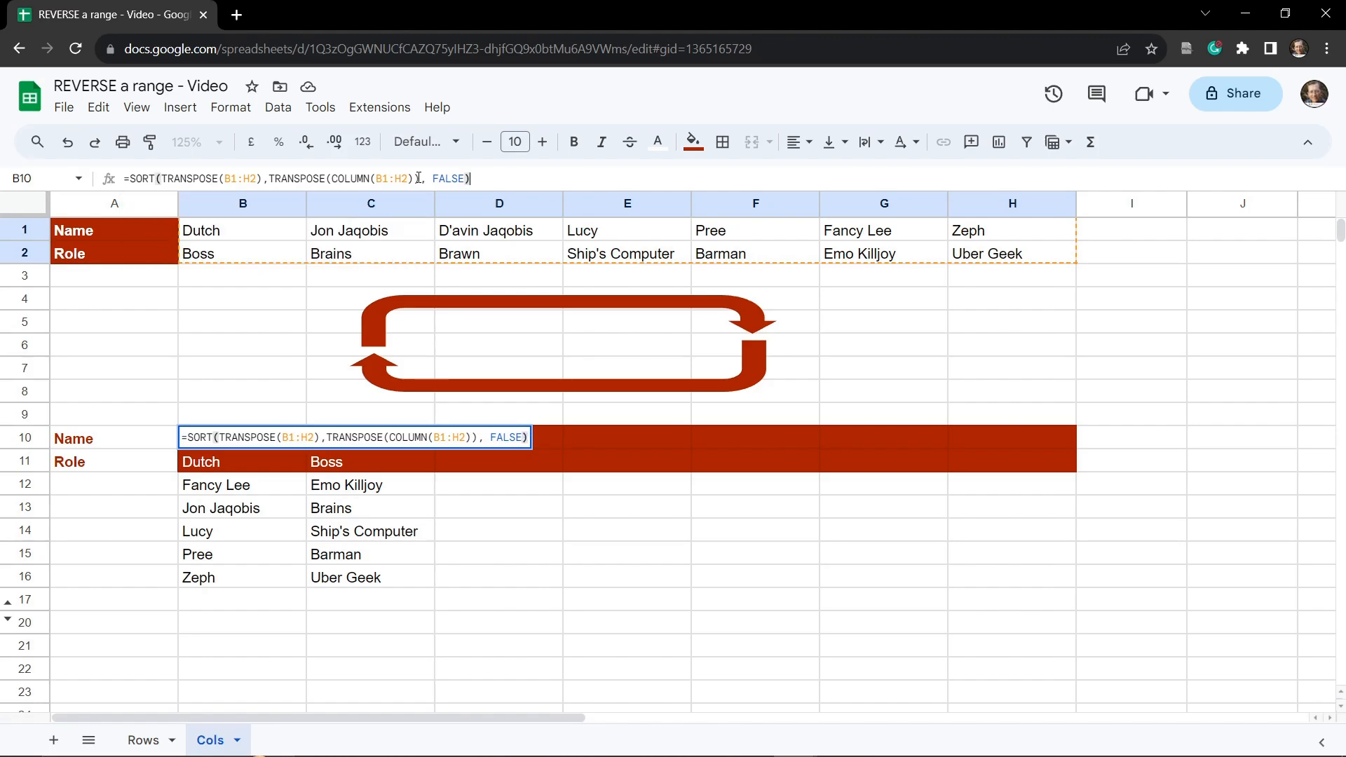
pyautogui.press('Enter')
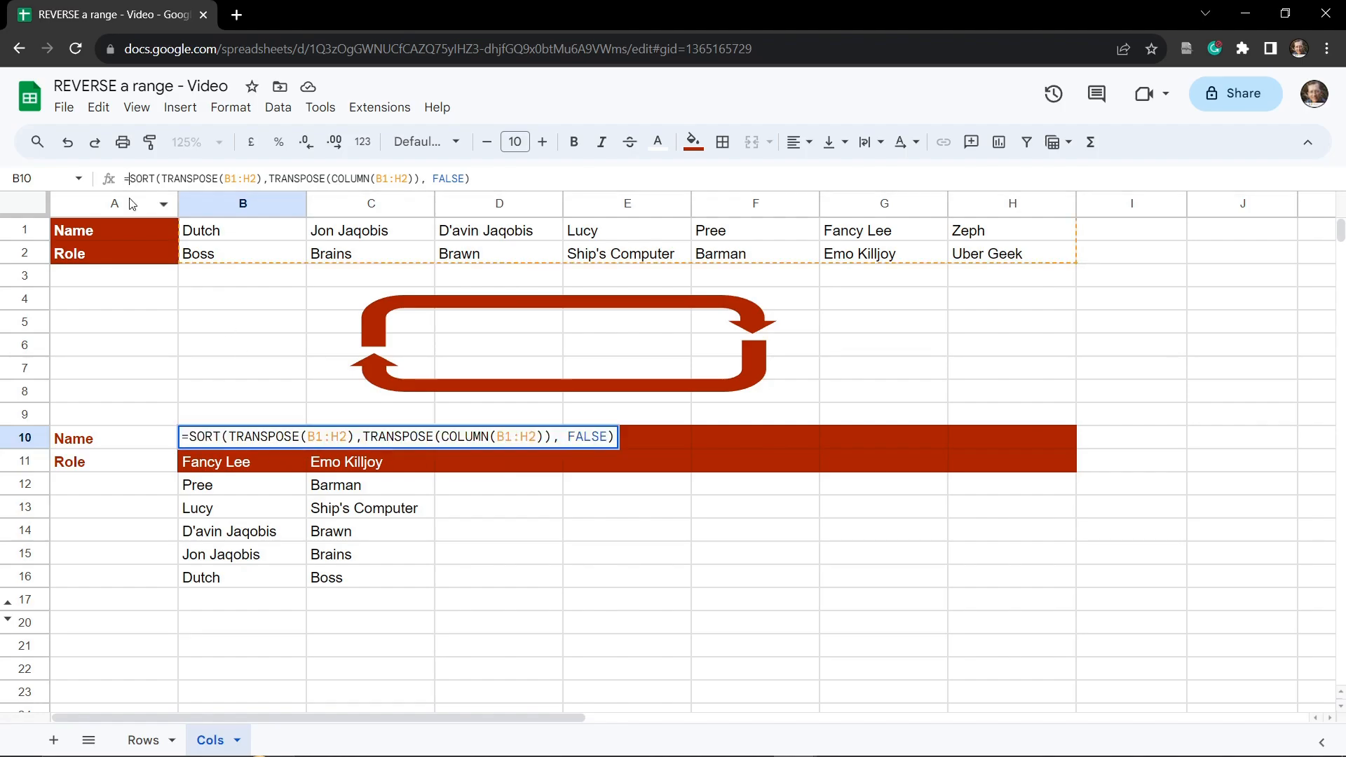
pyautogui.moveTo(192, 502)
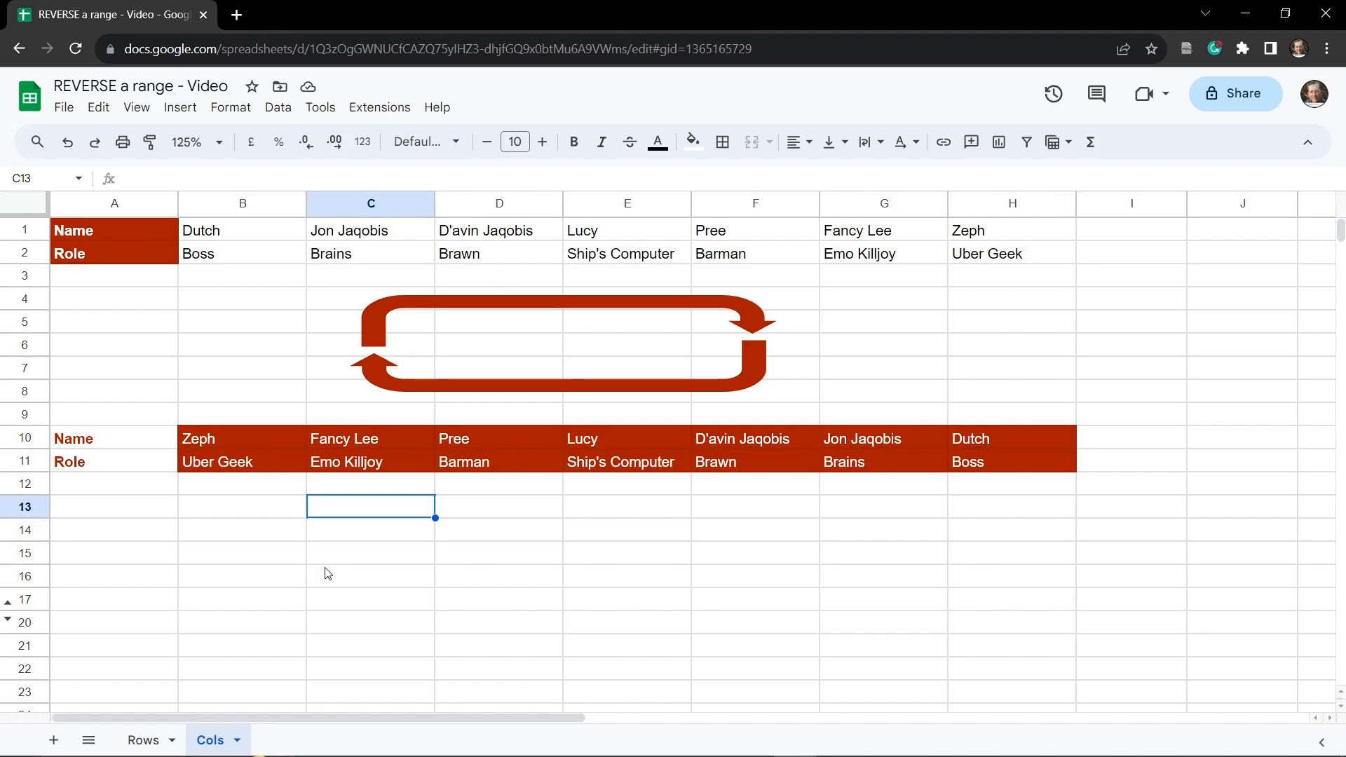
pyautogui.click(243, 530)
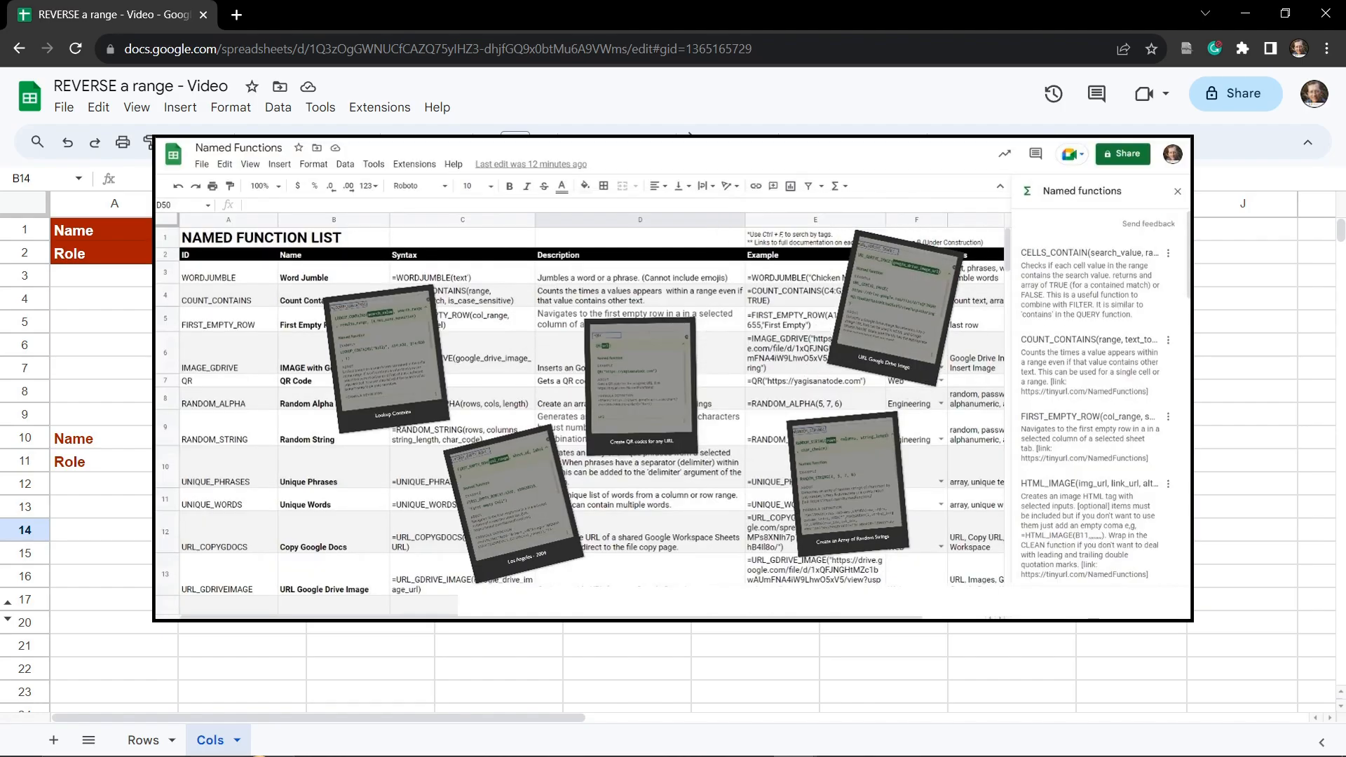
# - Start a REVERSE_COLS named-function formula in B10 beside the Named functions panel
pyautogui.write('=QR(')
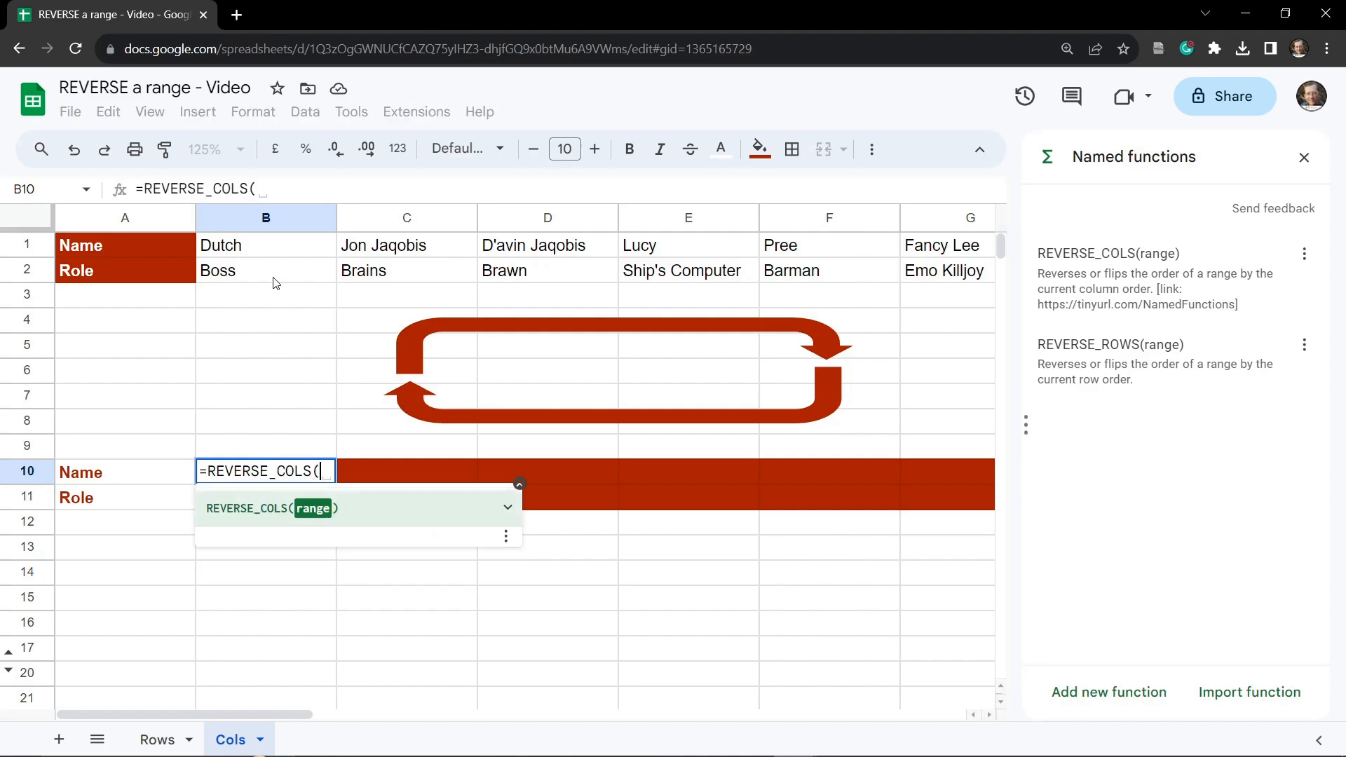
# - Commit =REVERSE_COLS(B1:H2) in B10 so rows 10–11 show the list reversed from Zeph
pyautogui.press('Enter')
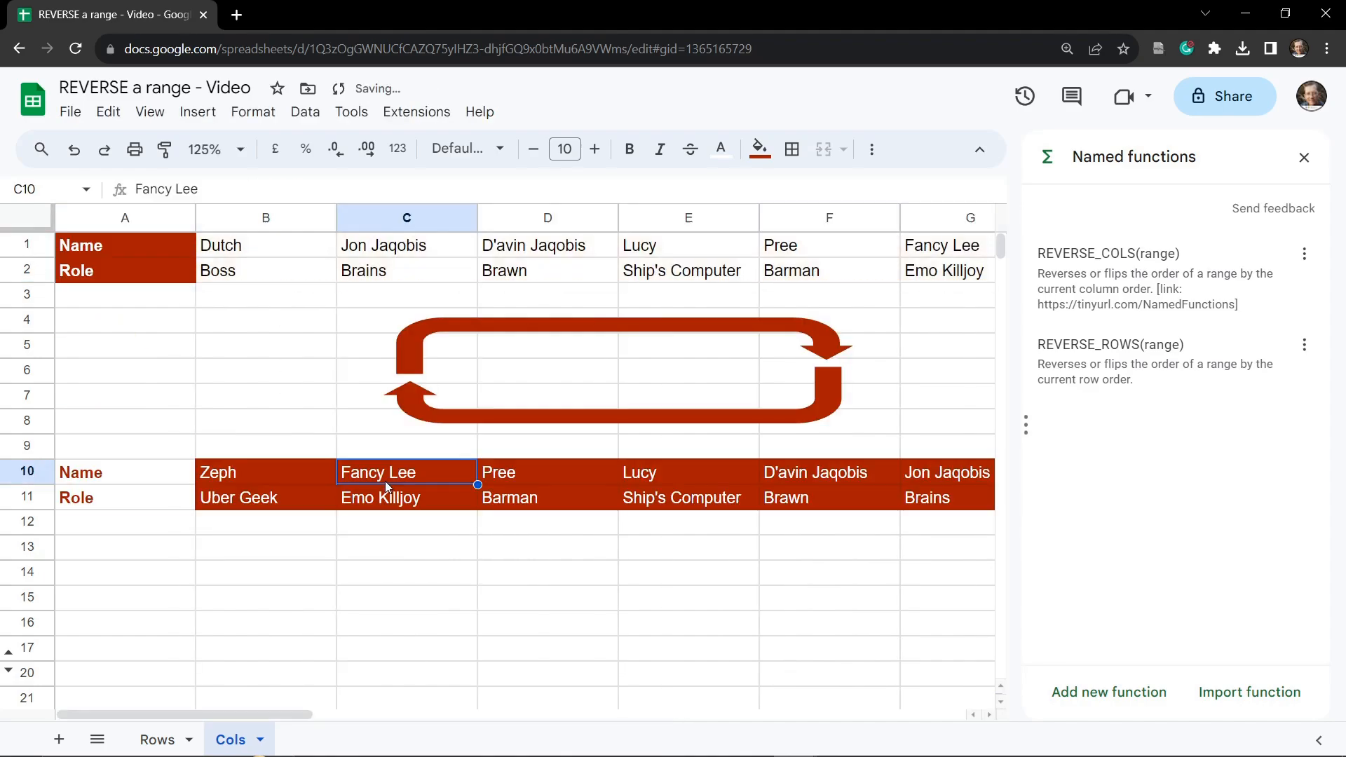